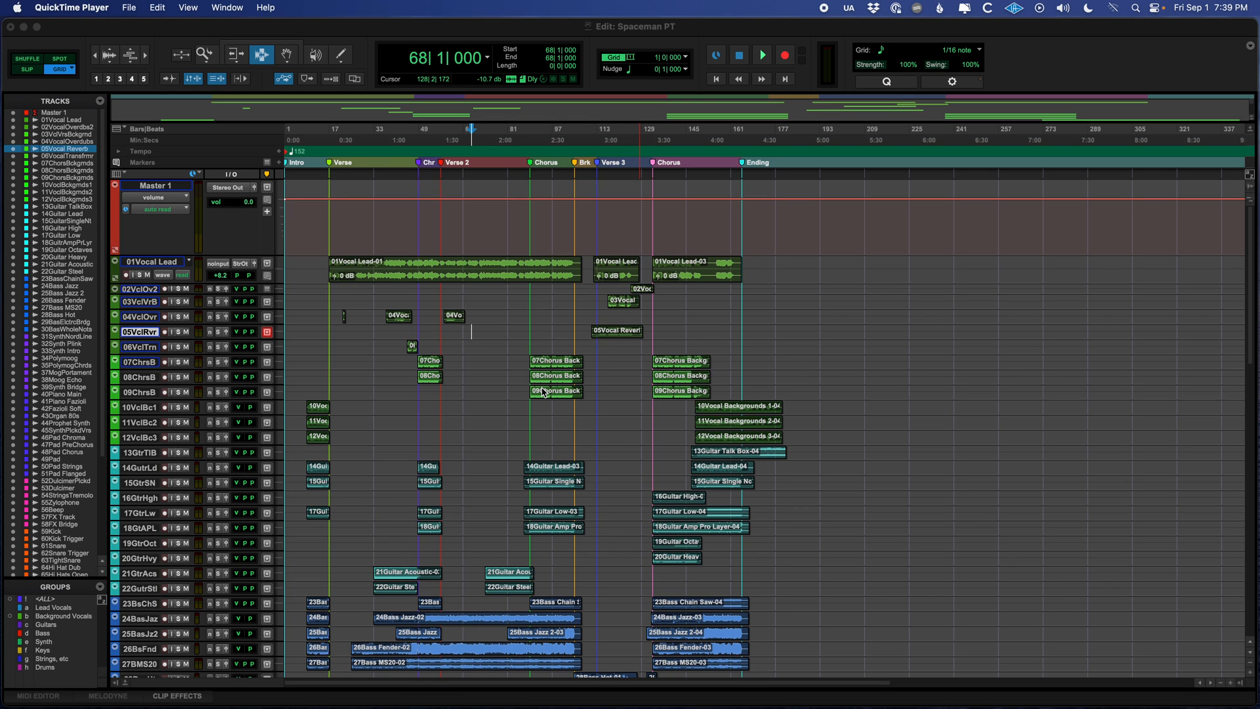
# Step: Scroll down to the tracks and play a short stretch of the song from bar 81, then stop
pyautogui.scroll(-3)
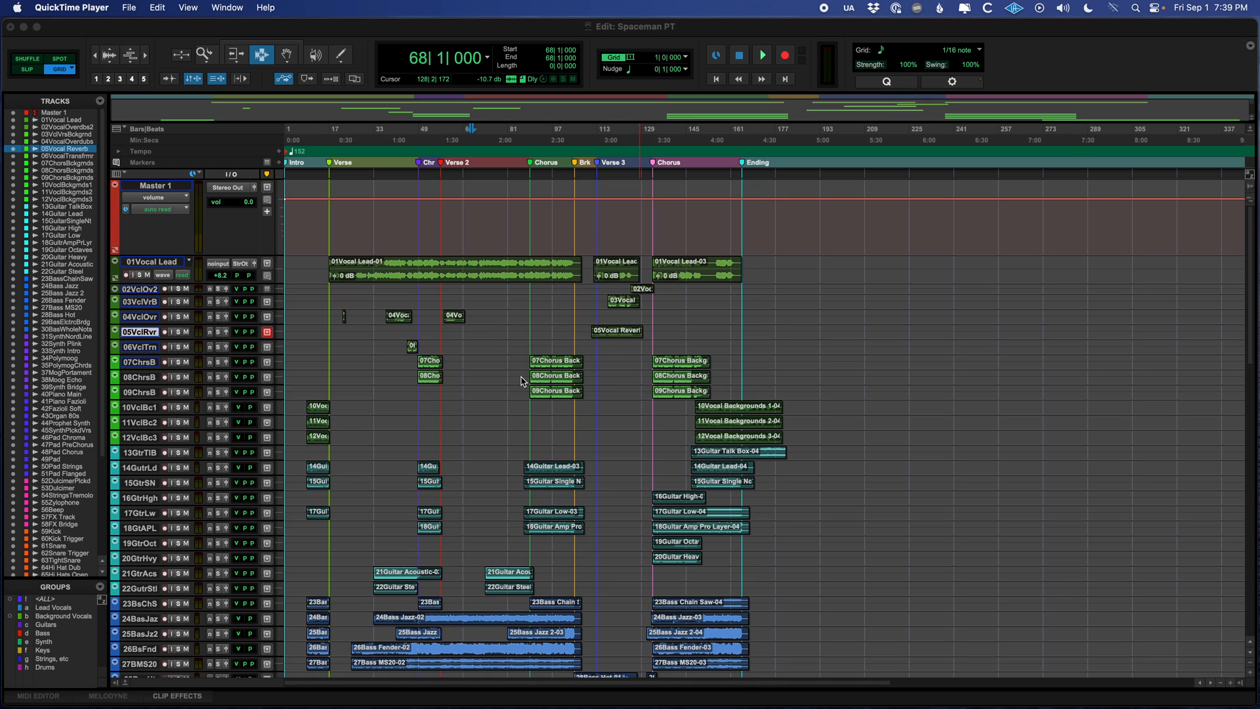
pyautogui.moveTo(550, 374)
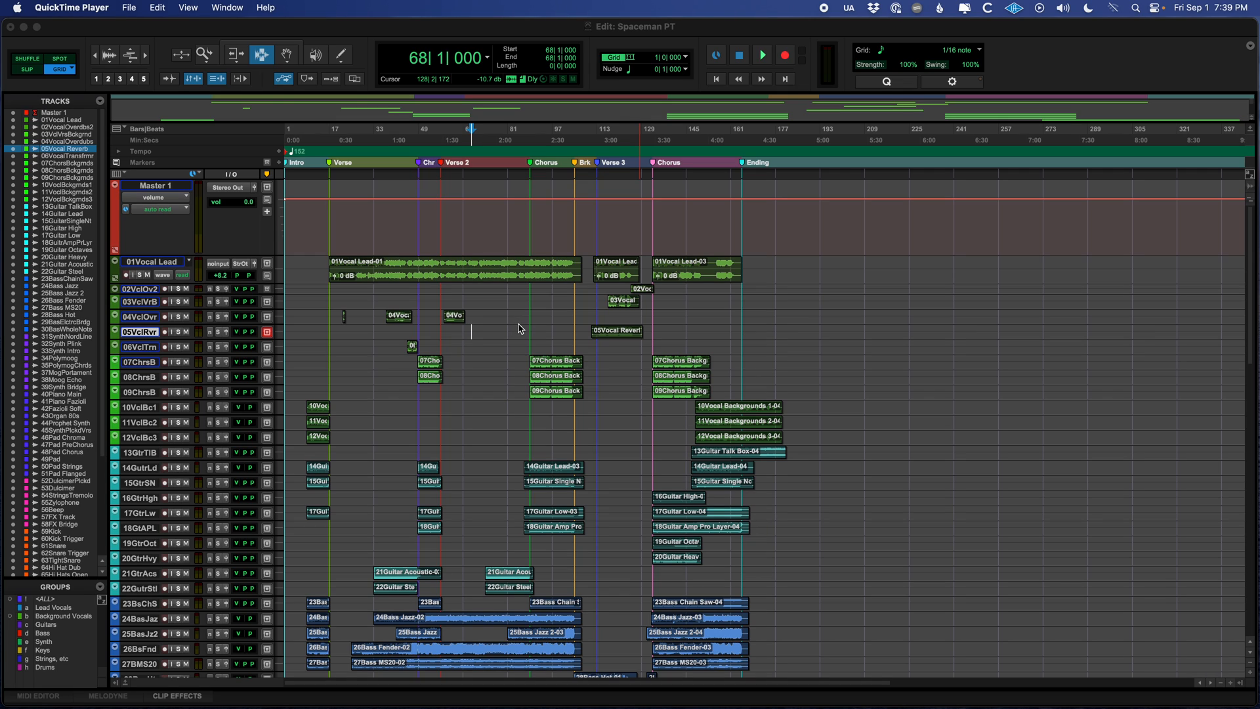
pyautogui.moveTo(508, 300)
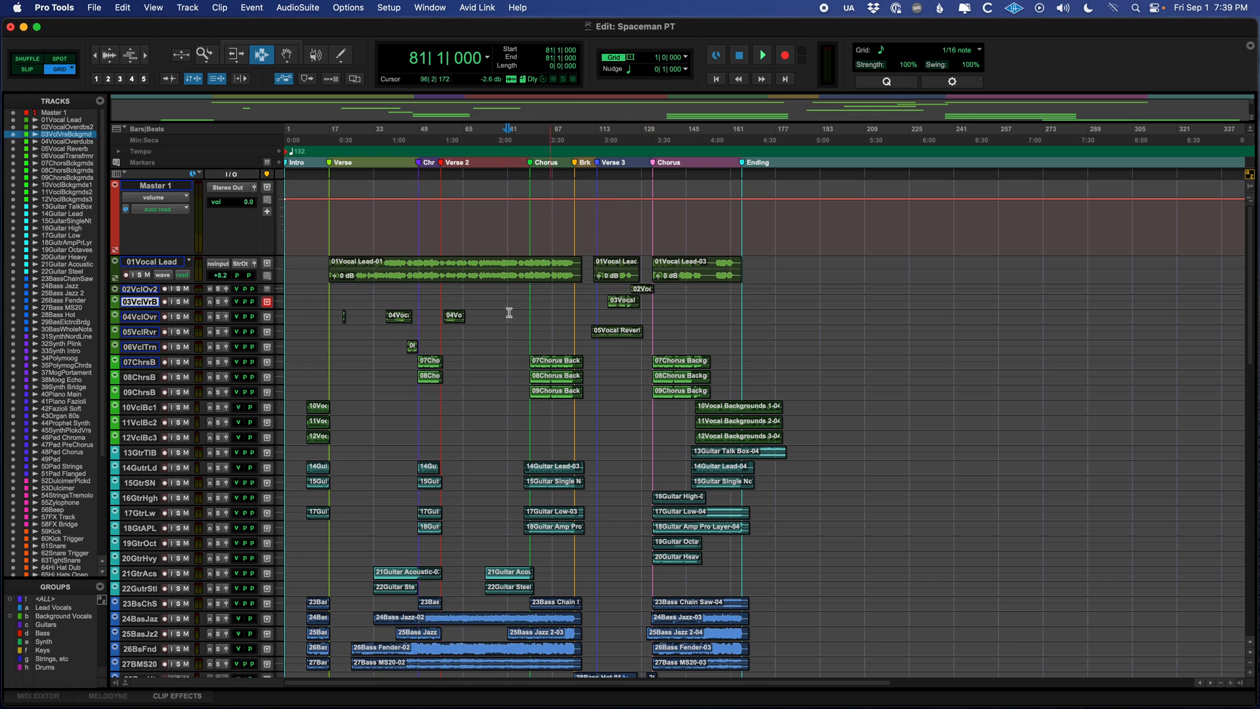
pyautogui.scroll(-3)
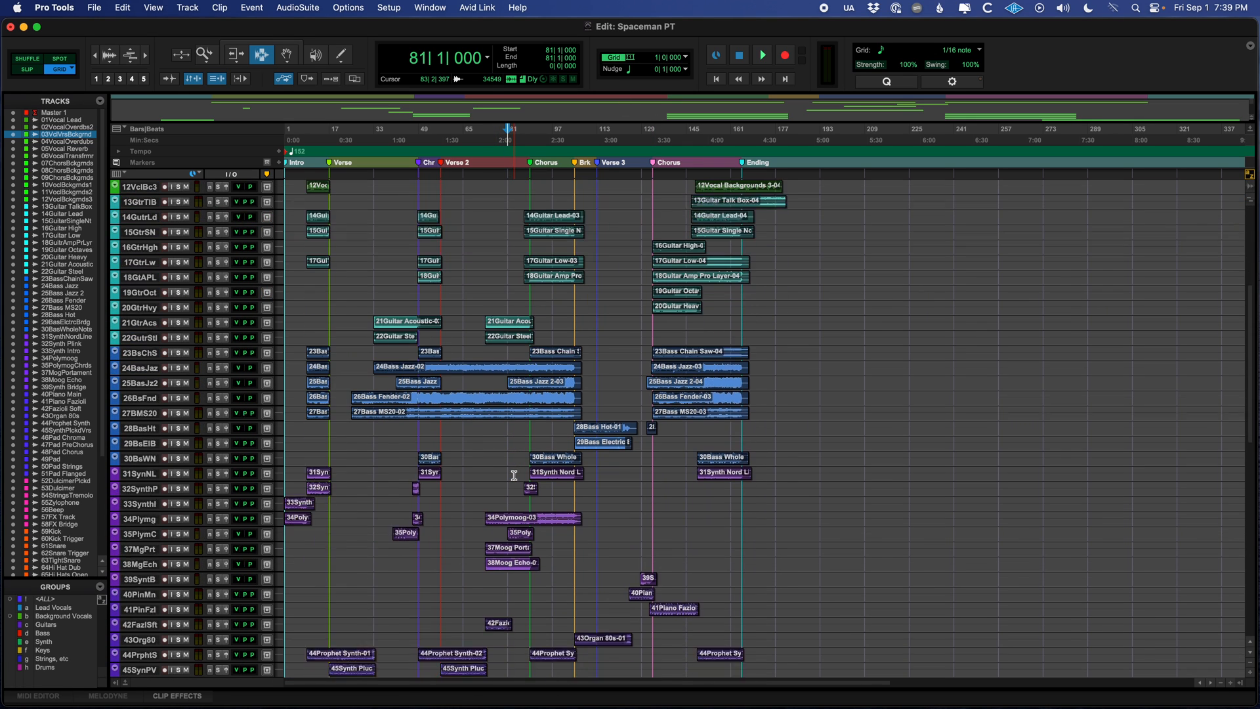
pyautogui.scroll(-3)
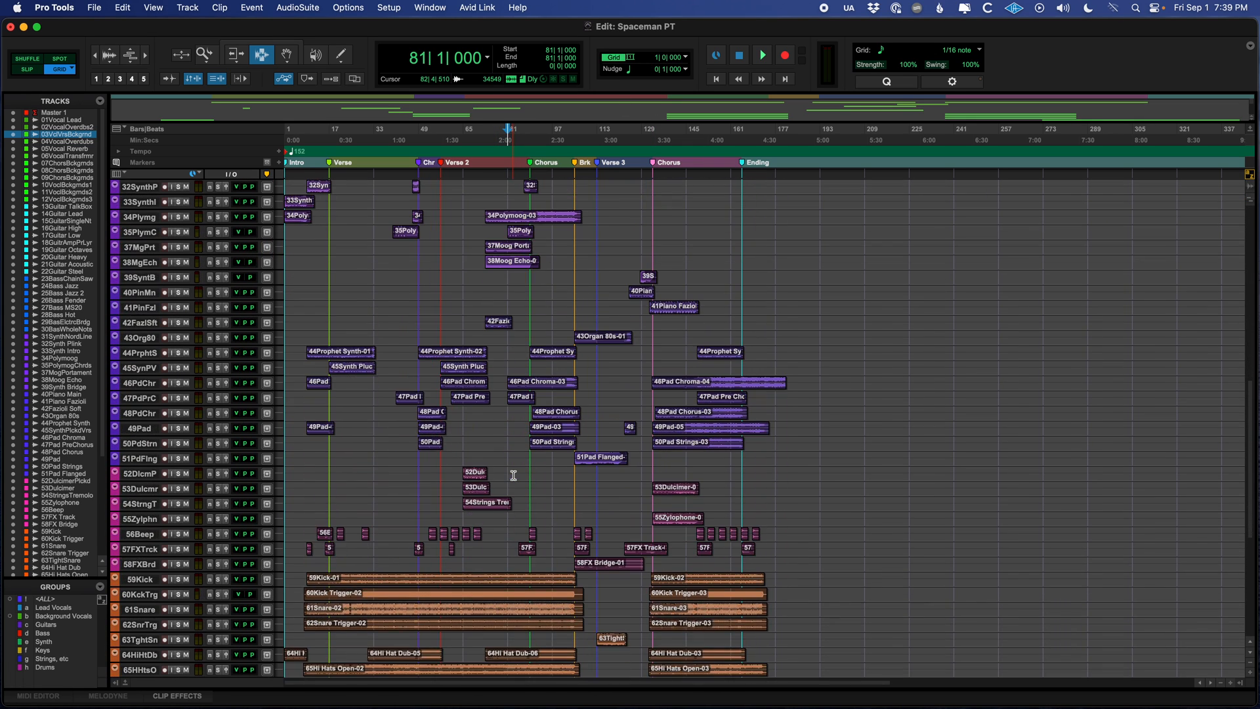
pyautogui.scroll(-3)
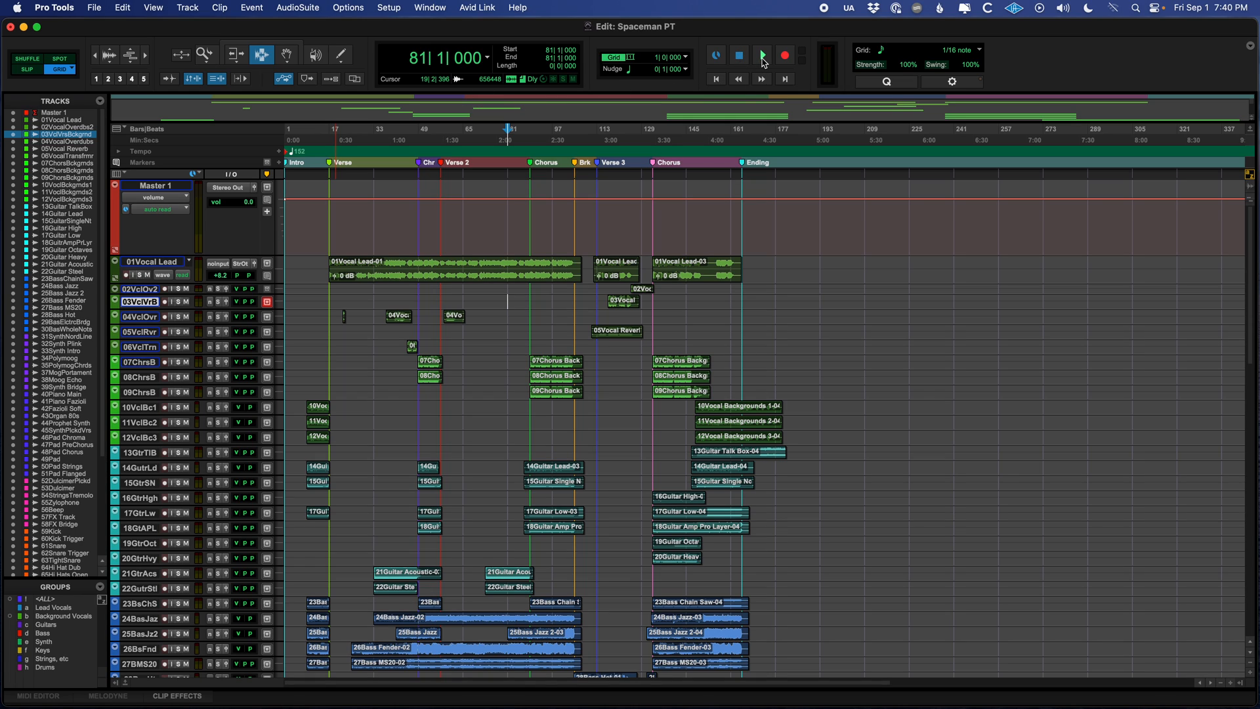
pyautogui.moveTo(761, 55)
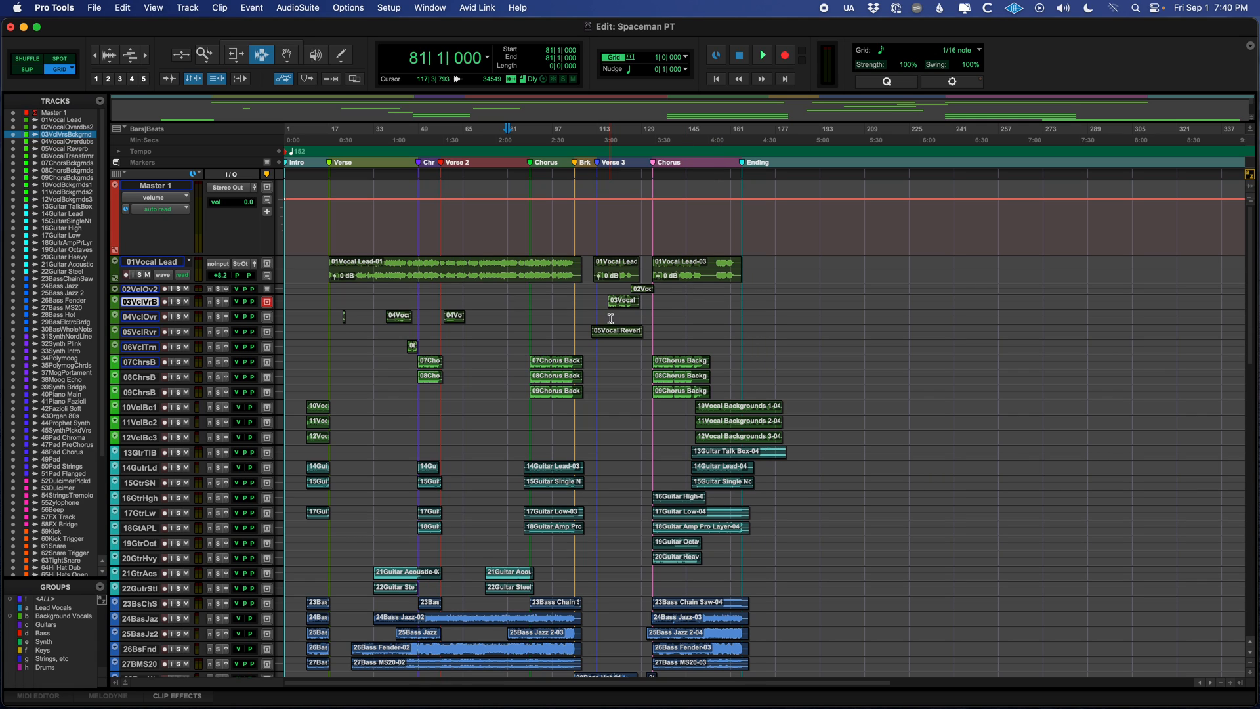
pyautogui.click(761, 55)
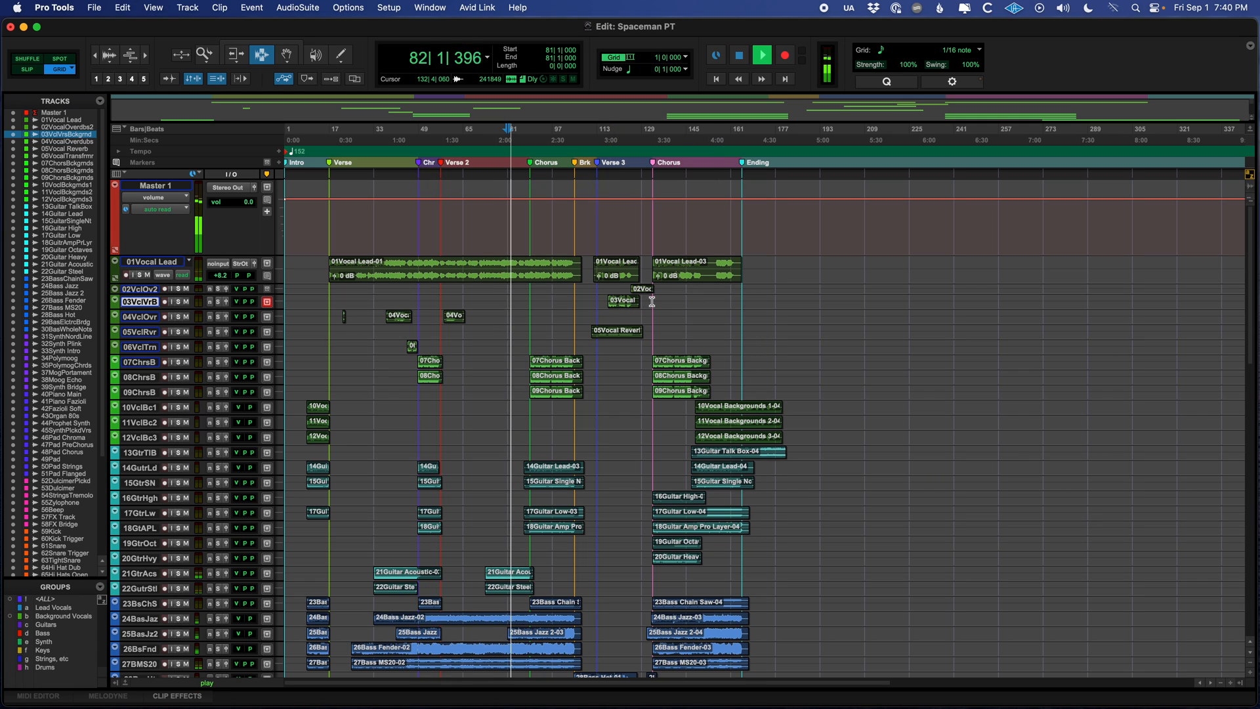
pyautogui.click(736, 55)
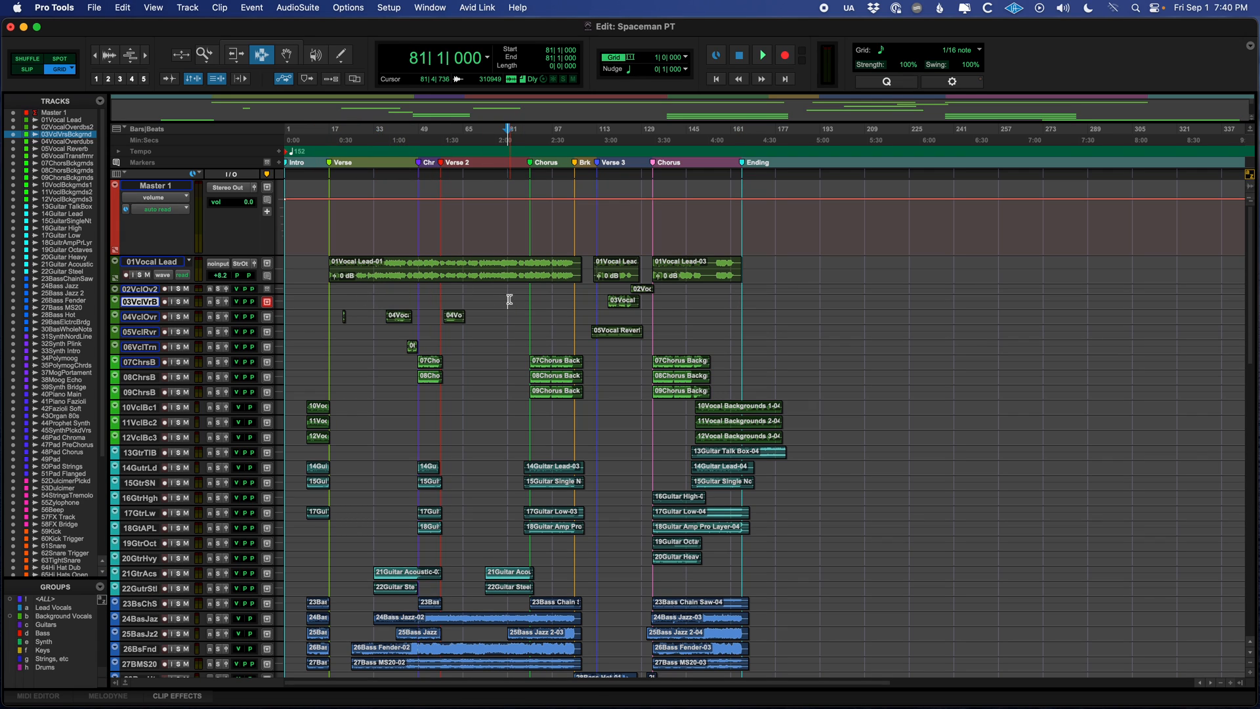
# Step: Play and stop once more, then return the counter to the session start at 1|1|000
pyautogui.click(761, 55)
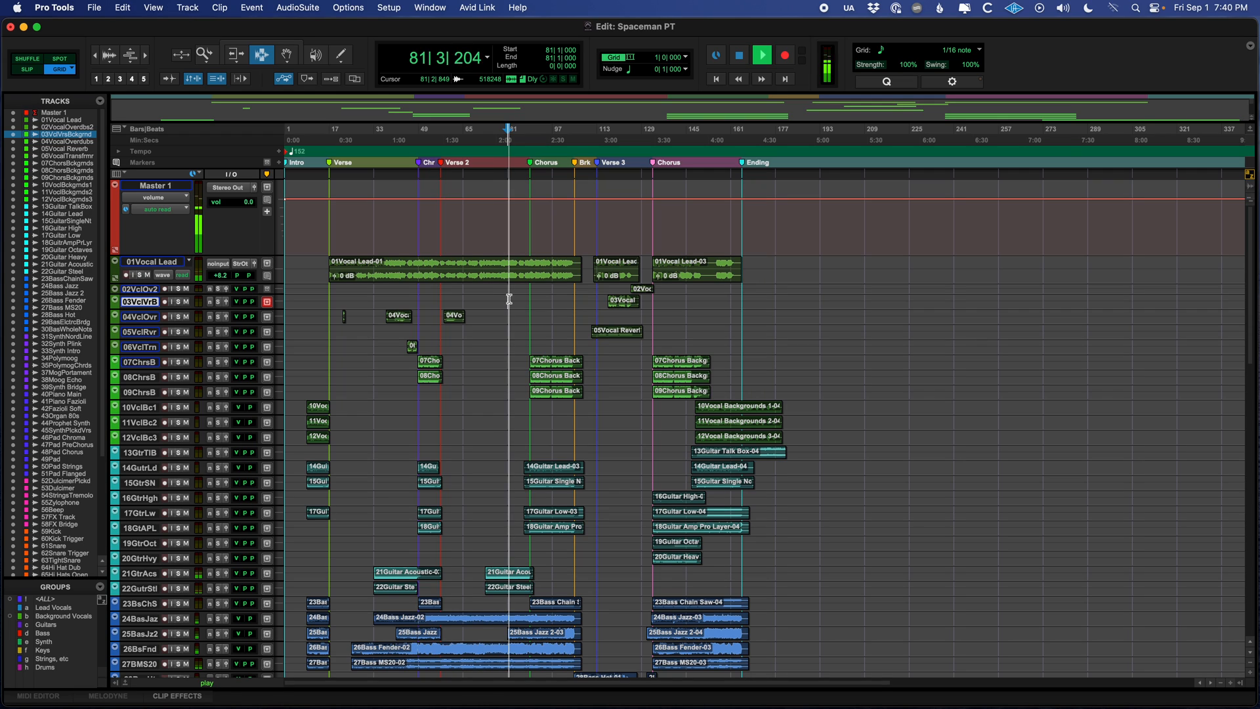
pyautogui.click(761, 55)
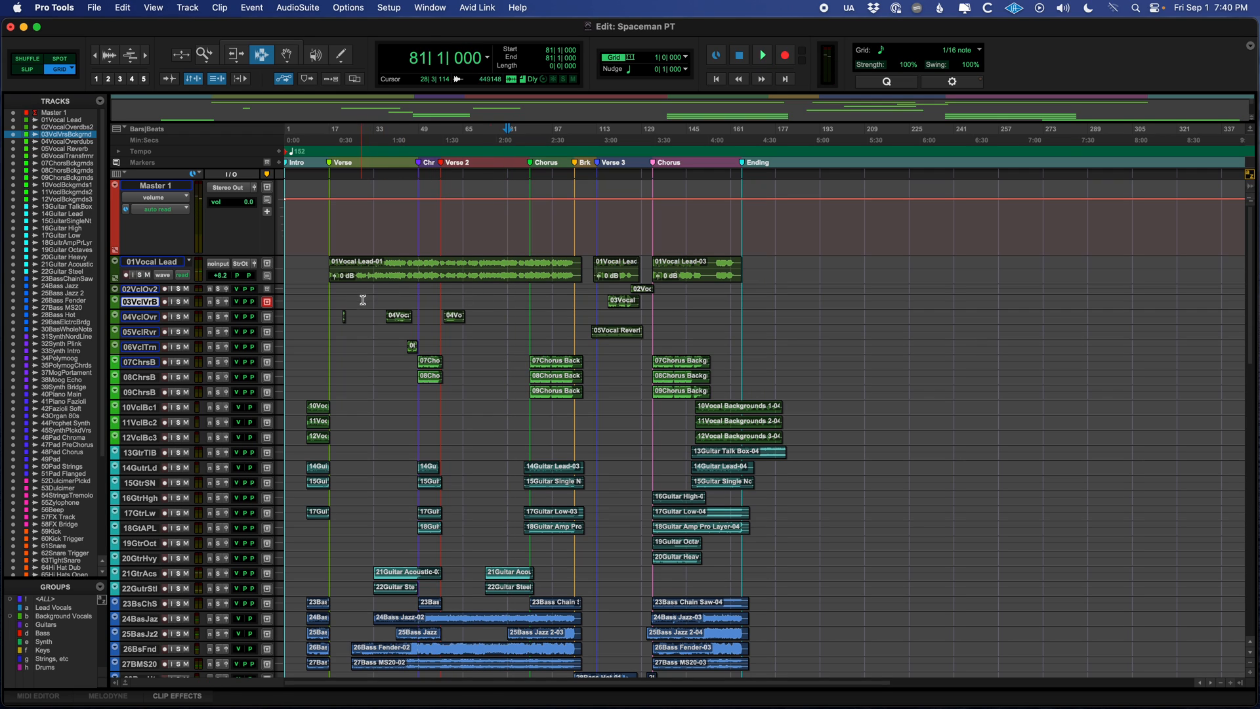
pyautogui.click(761, 55)
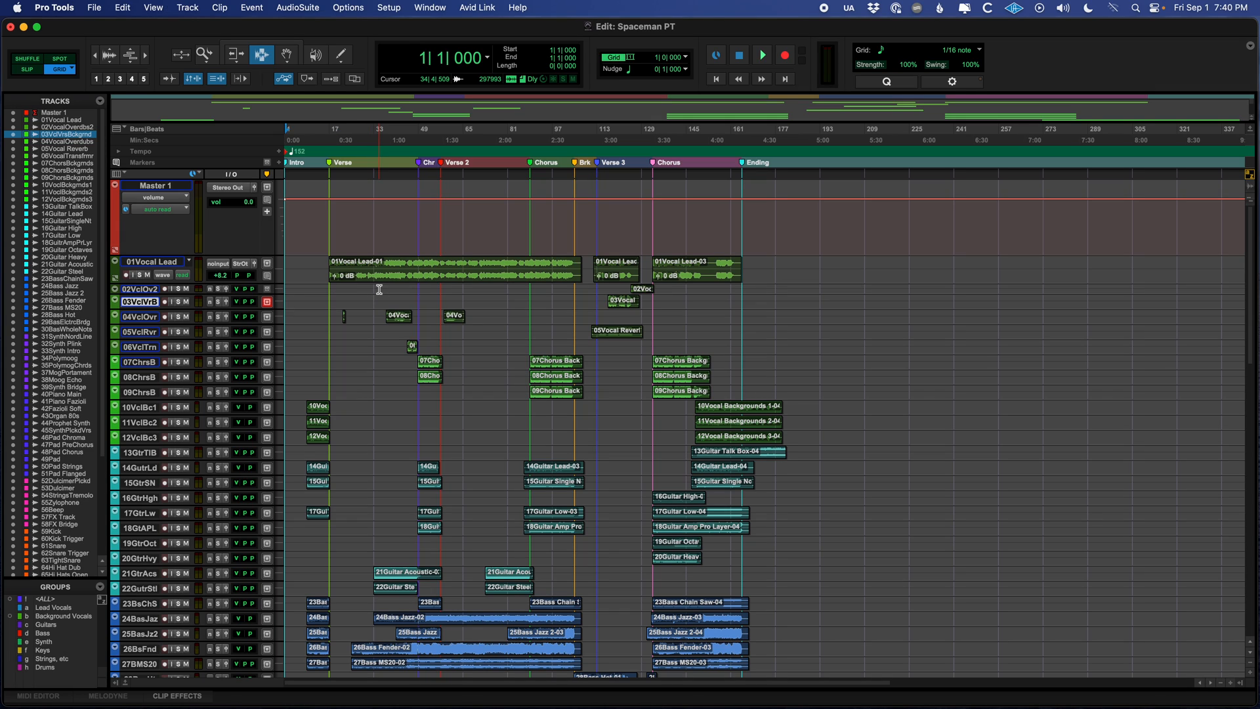
pyautogui.click(762, 55)
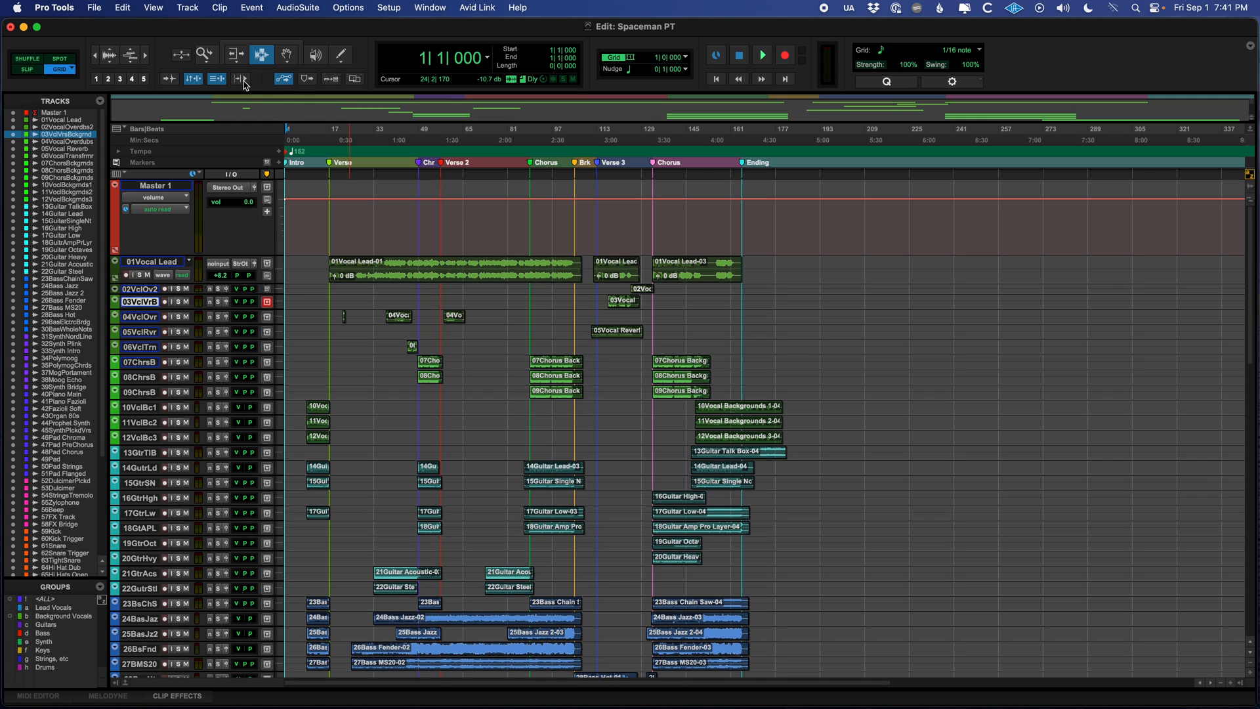
pyautogui.moveTo(241, 79)
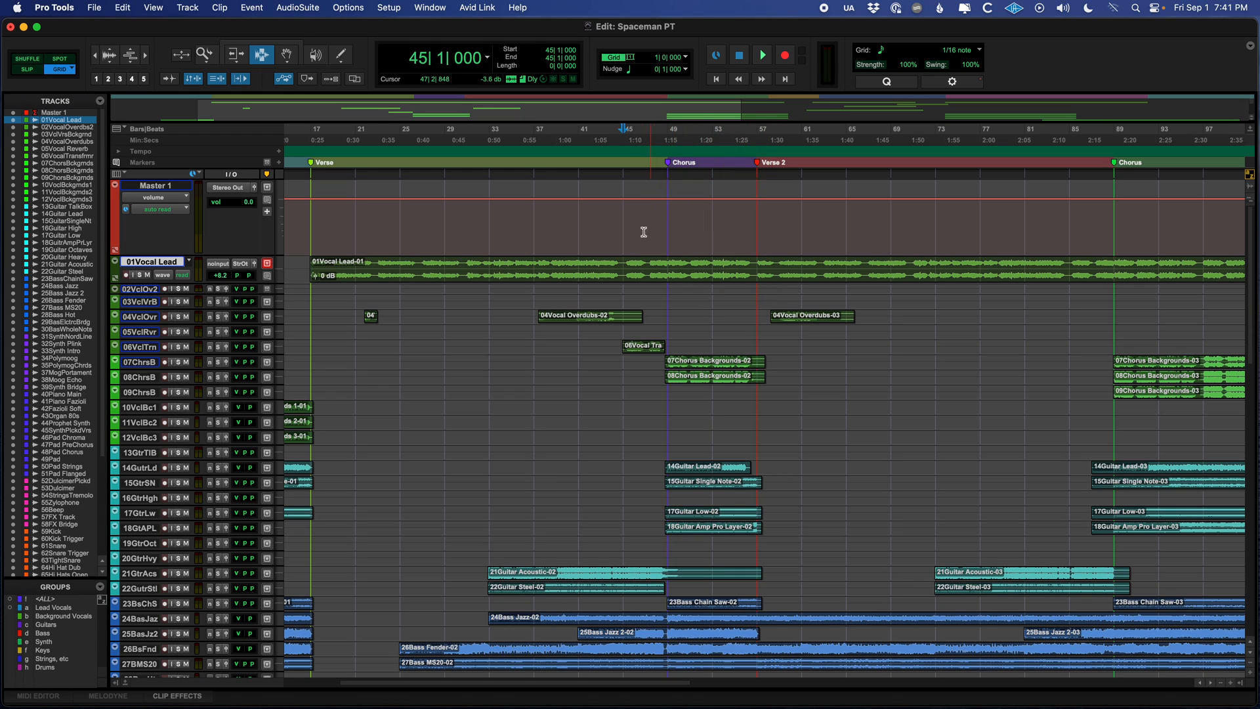
pyautogui.moveTo(720, 256)
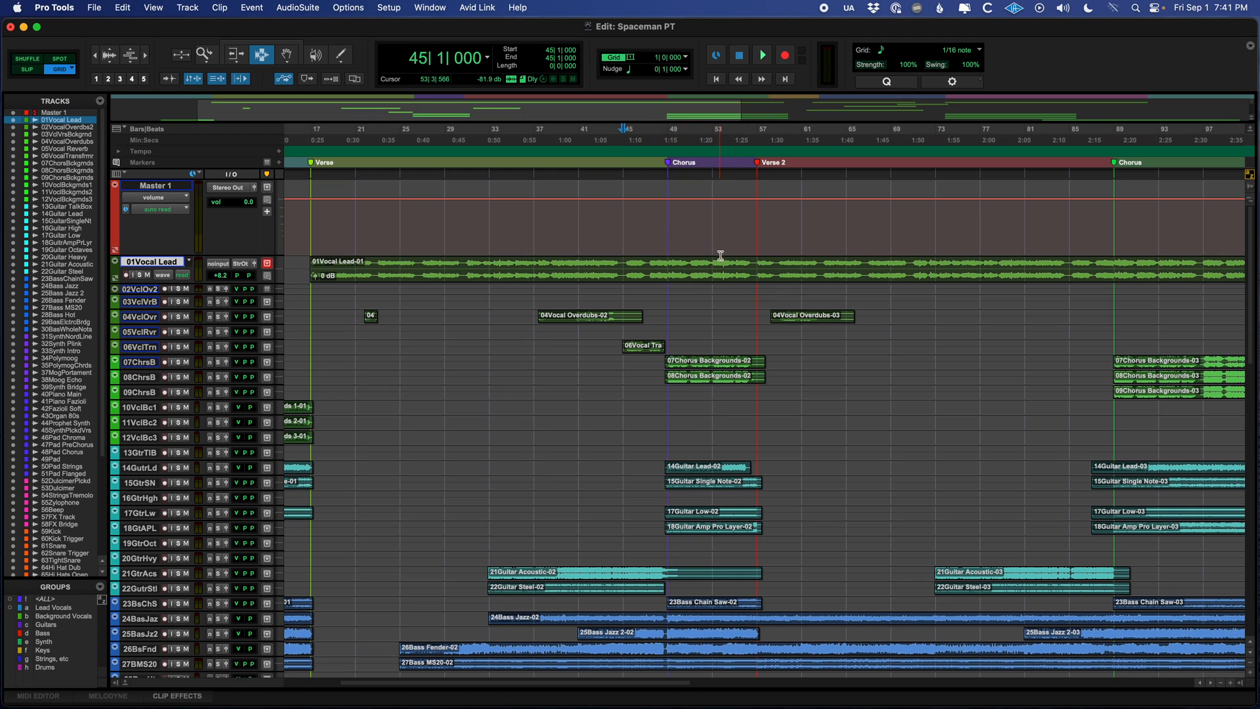
# Step: Zoom in around bar 45 before the first chorus and audition two short stretches up to bar 48
pyautogui.click(719, 269)
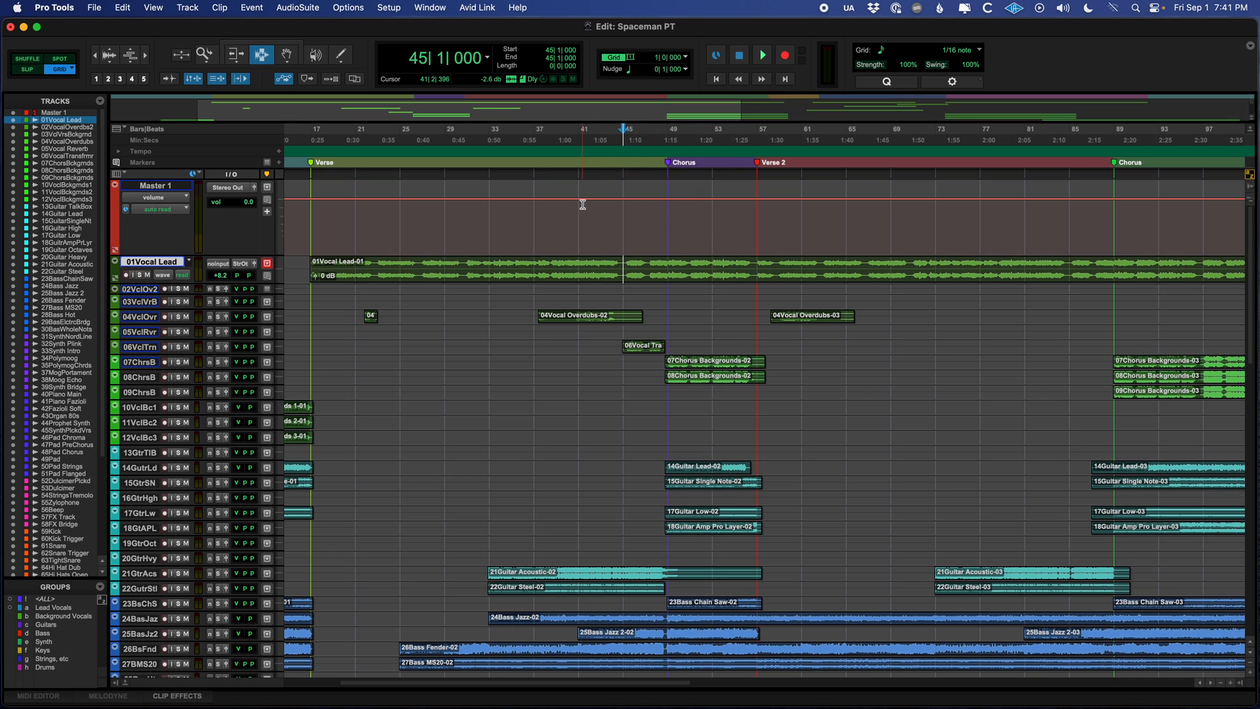
pyautogui.click(760, 56)
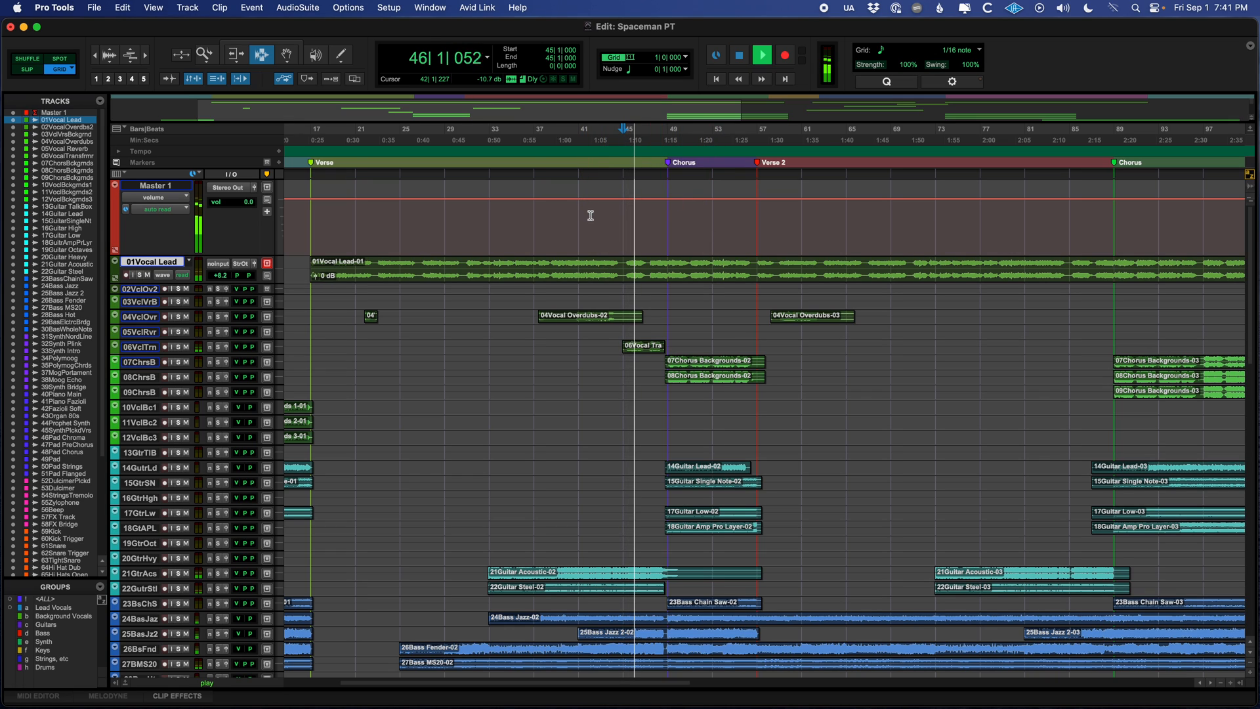
pyautogui.click(761, 55)
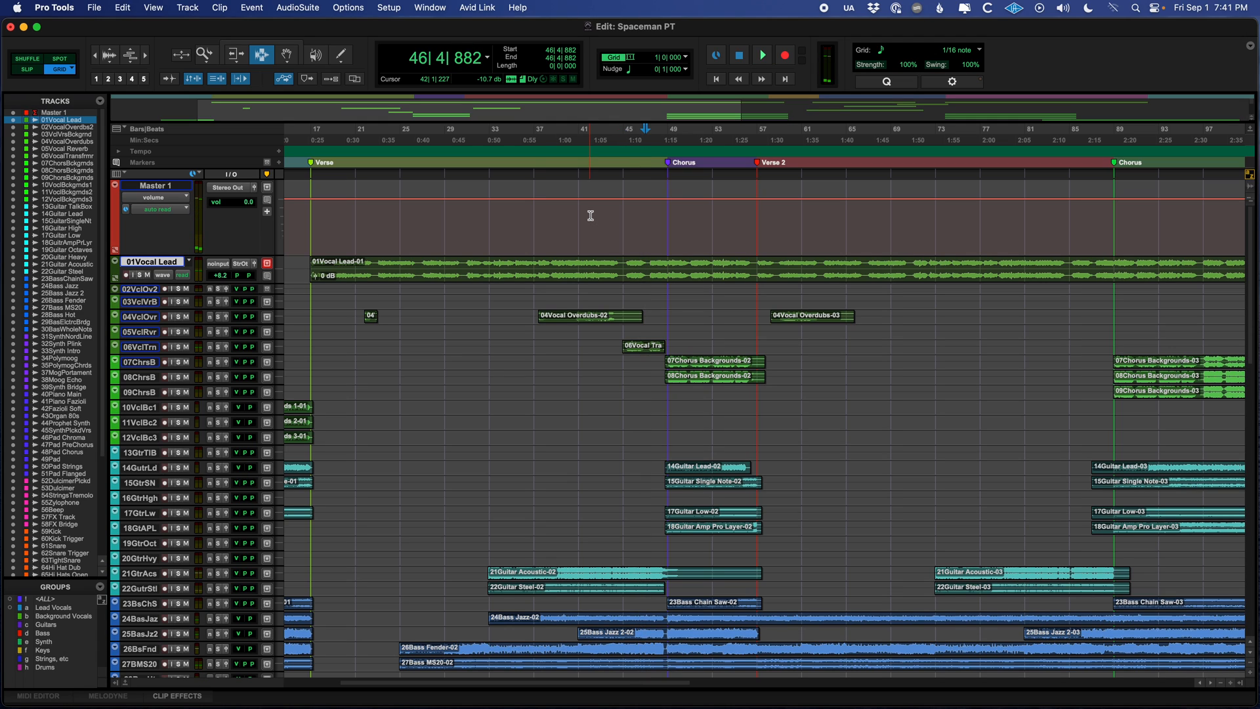
pyautogui.click(760, 55)
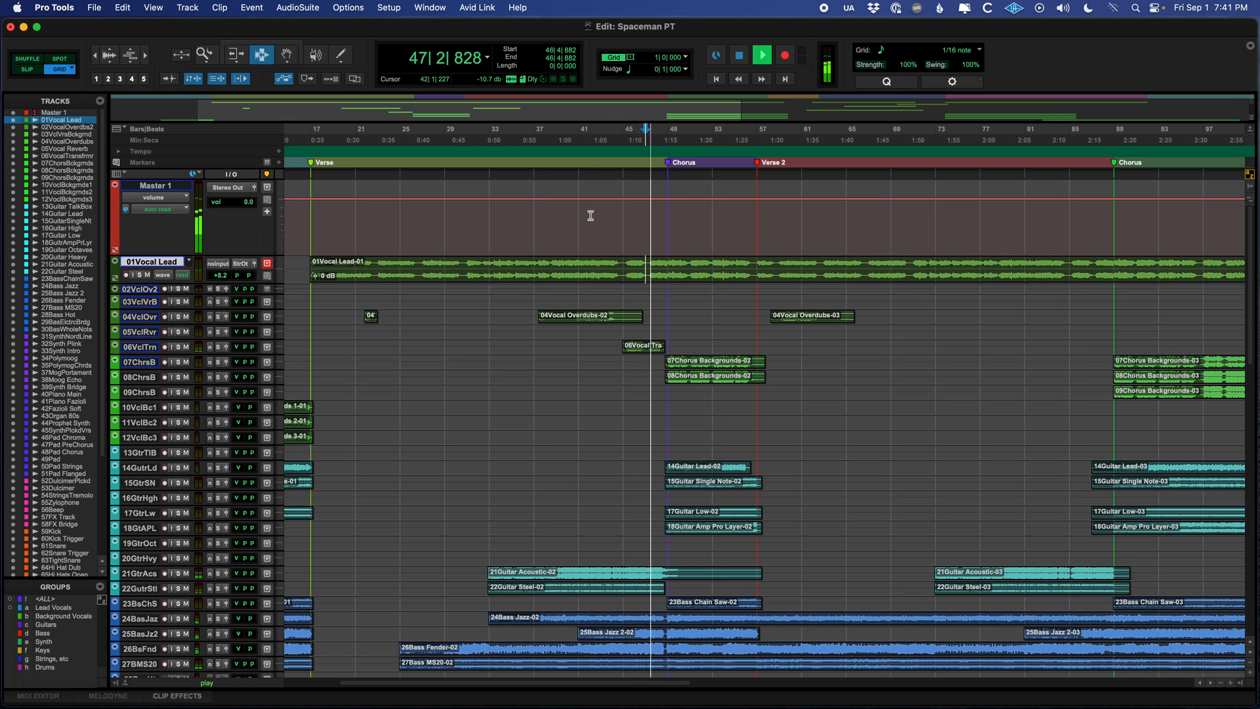
pyautogui.click(760, 55)
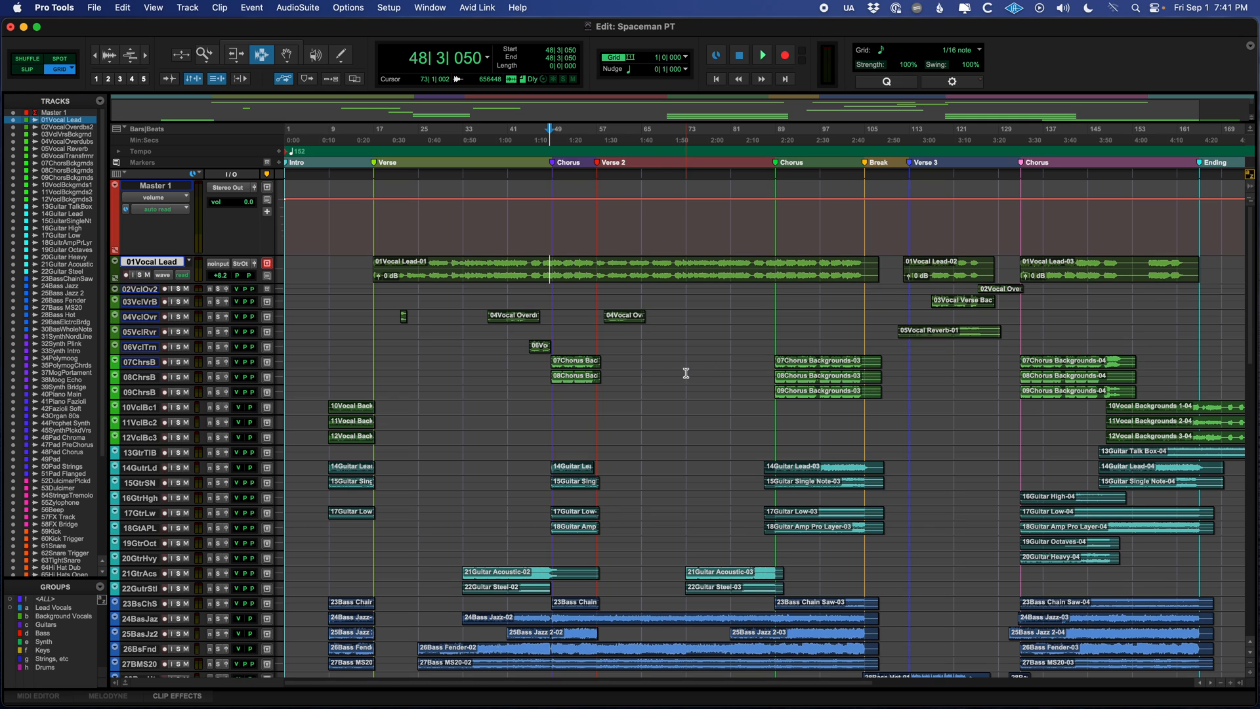
pyautogui.moveTo(569, 316)
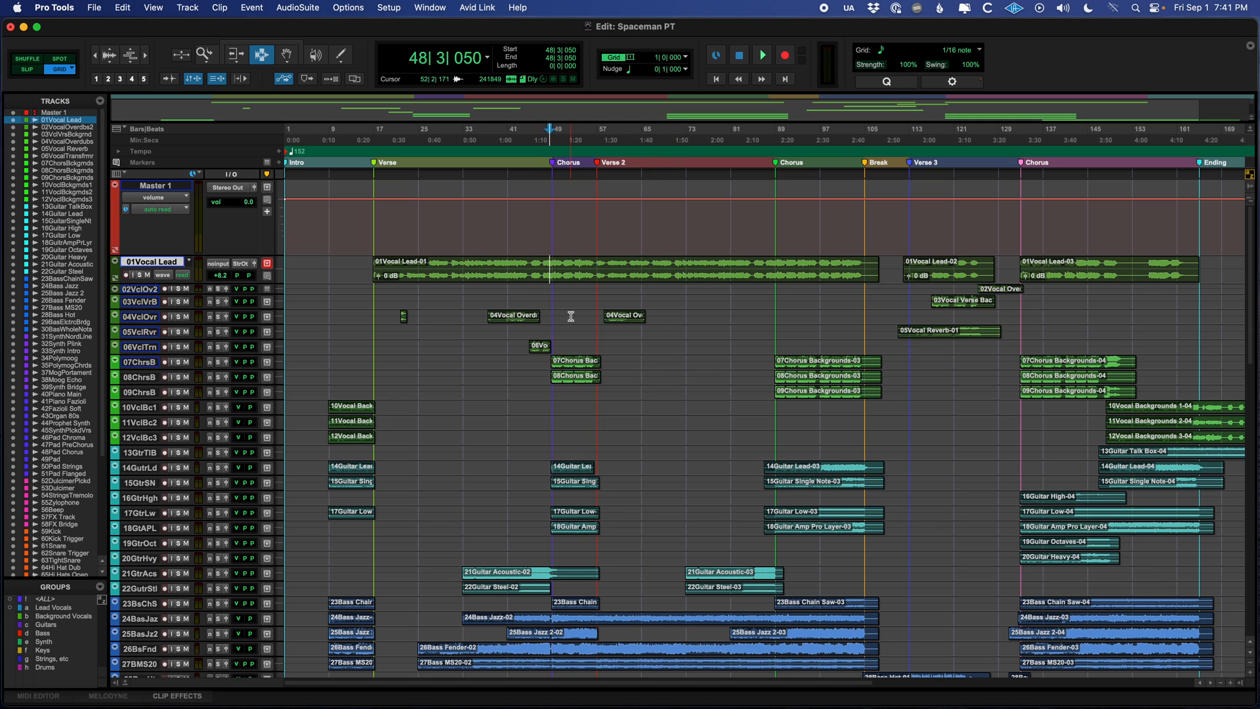
pyautogui.moveTo(660, 299)
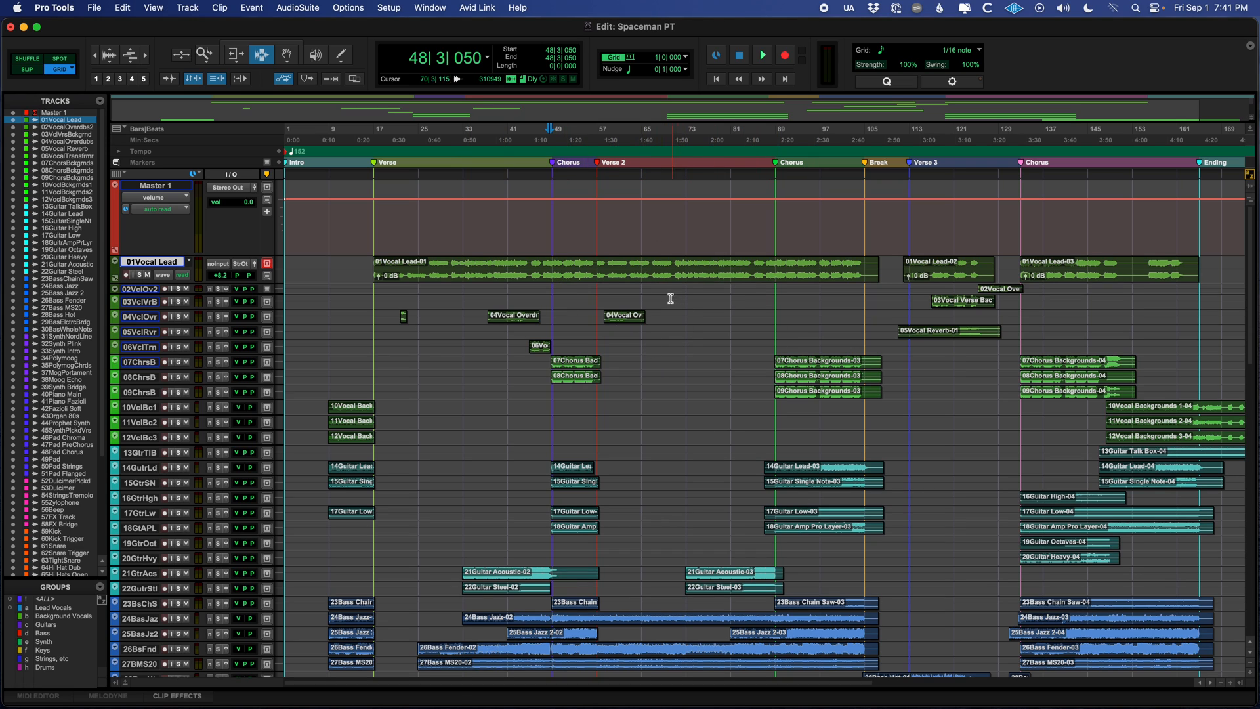
# Step: Switch to the Smart Tool and scroll right to the 04Vocal Overdubs-03 clip at the start of Verse 2
pyautogui.click(681, 265)
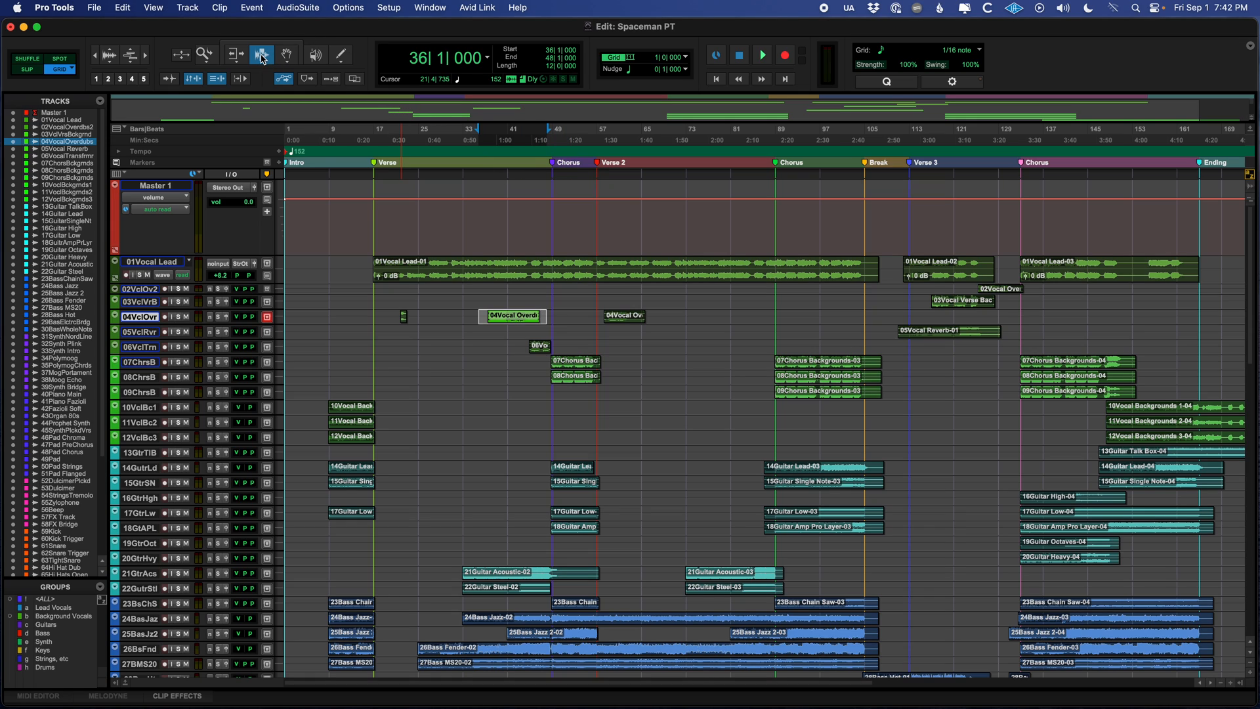
pyautogui.moveTo(260, 55)
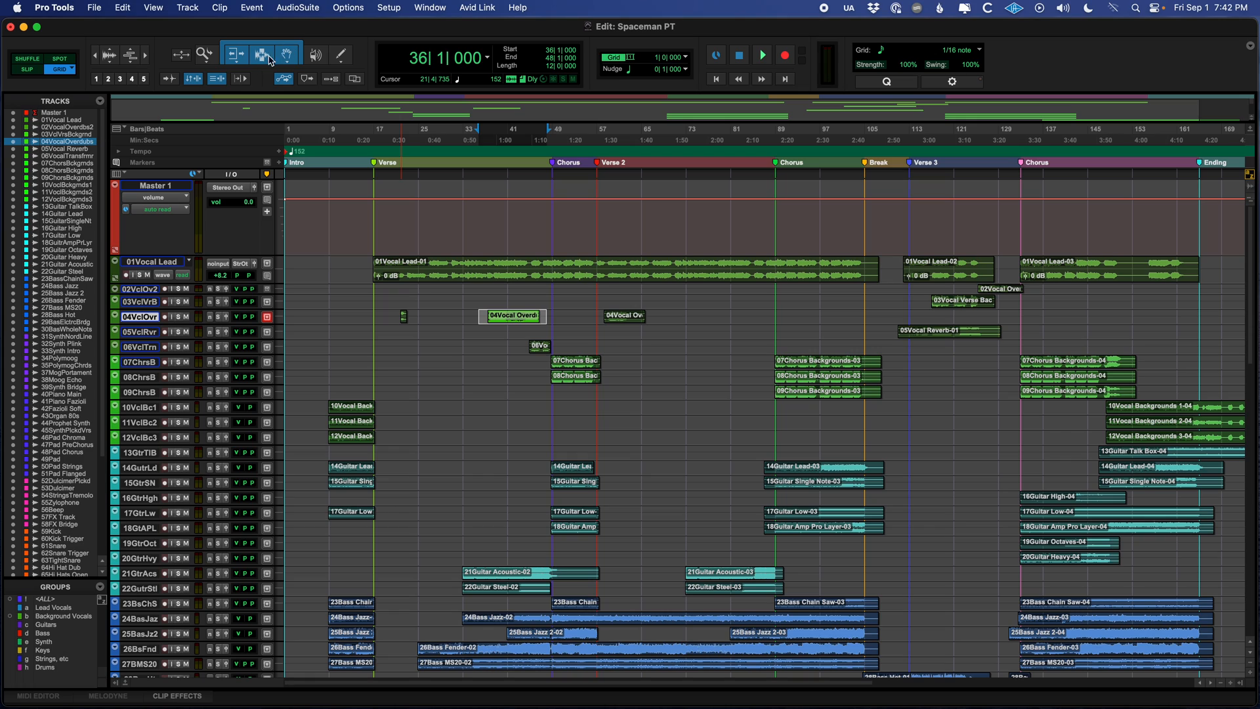
pyautogui.click(260, 54)
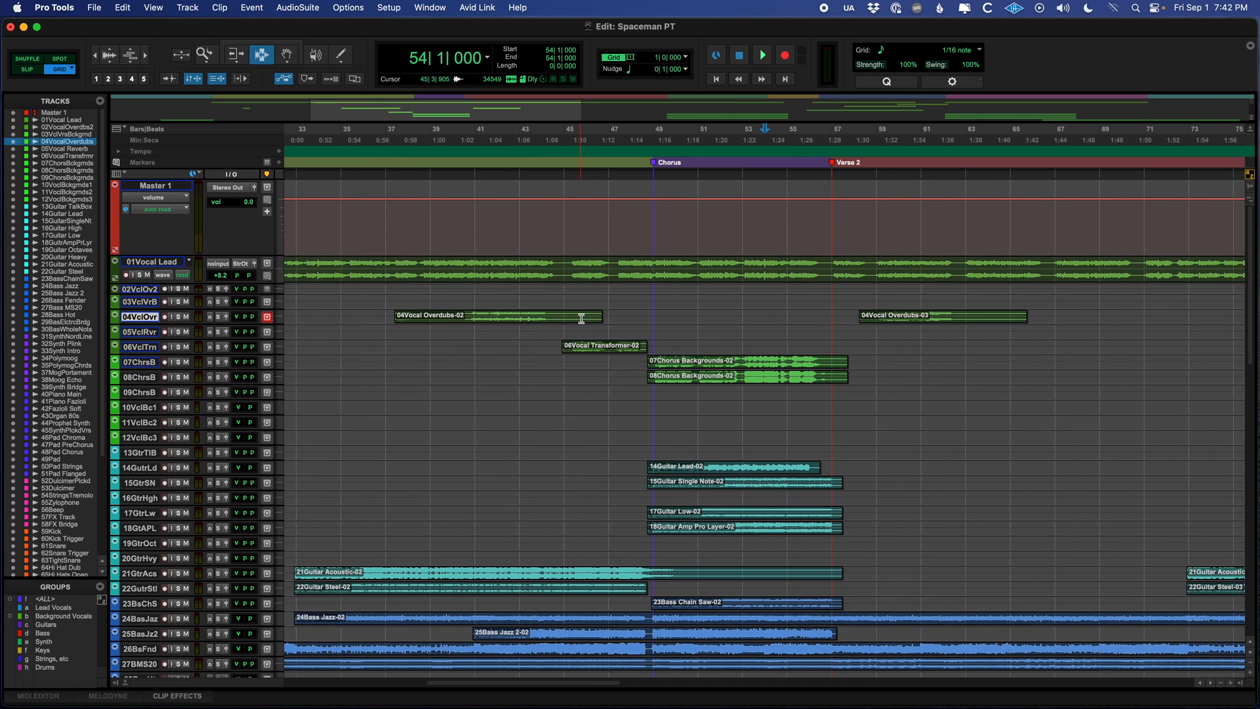
pyautogui.hscroll(3)
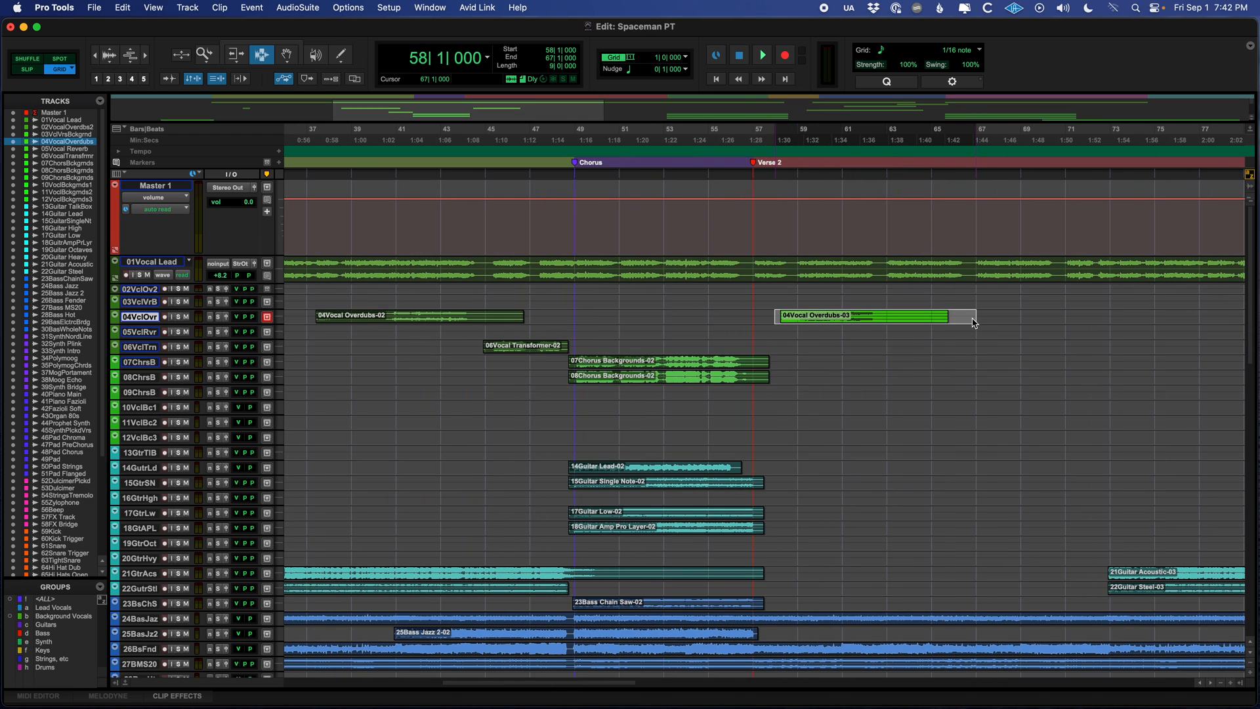
# Step: Choose the Grabber tool and mark bars 61–64 inside the 04Vocal Overdubs-03 clip
pyautogui.click(761, 56)
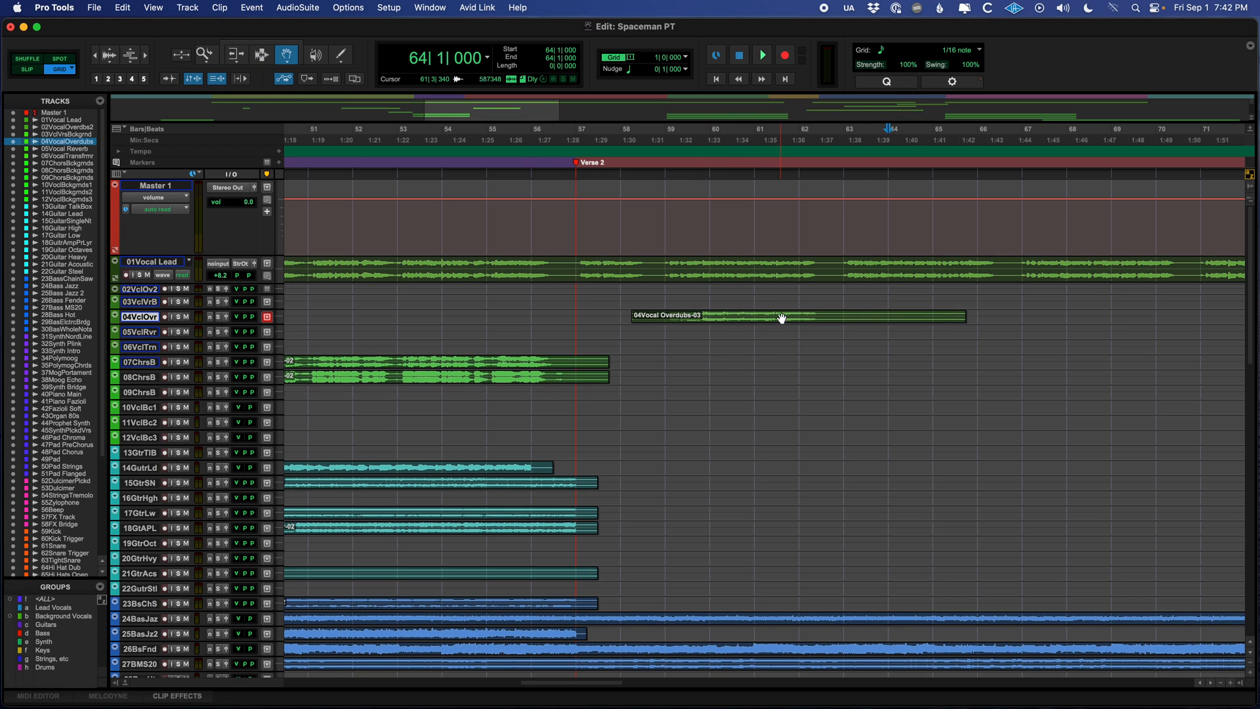
pyautogui.click(261, 55)
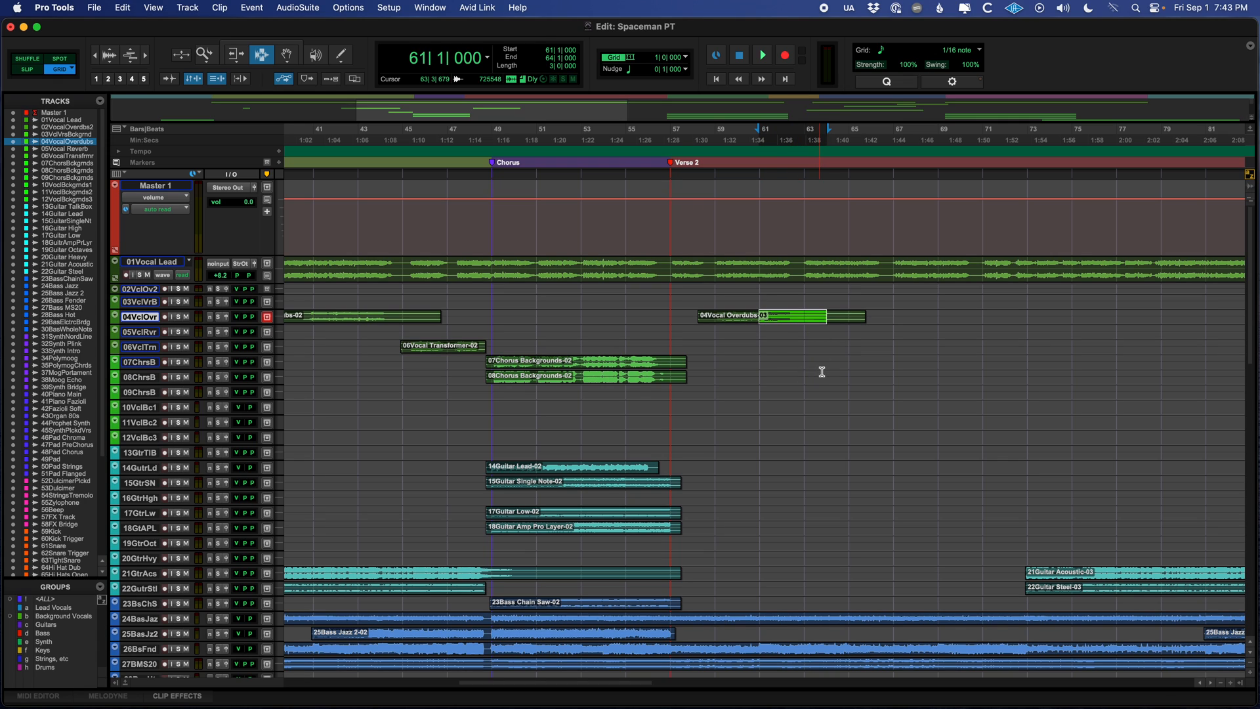
# Step: Play back the marked bars 61–64 of the overdub clip in Verse 2, then stop
pyautogui.click(761, 55)
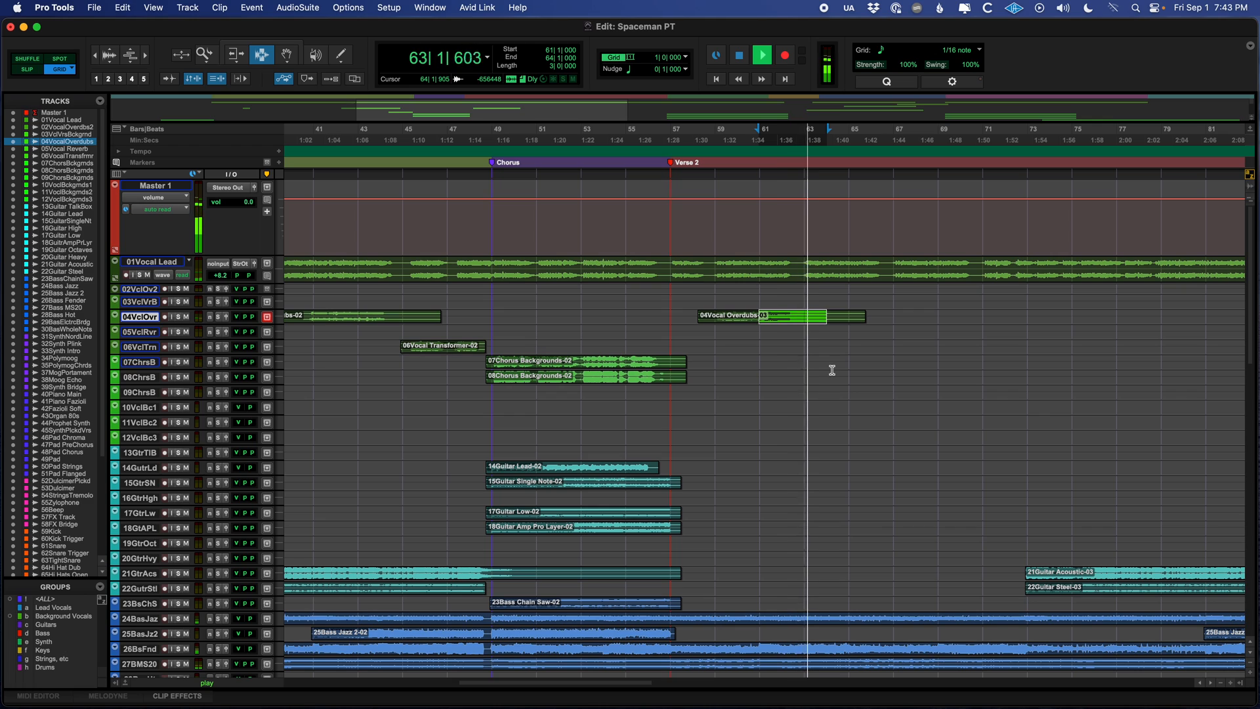
pyautogui.click(731, 55)
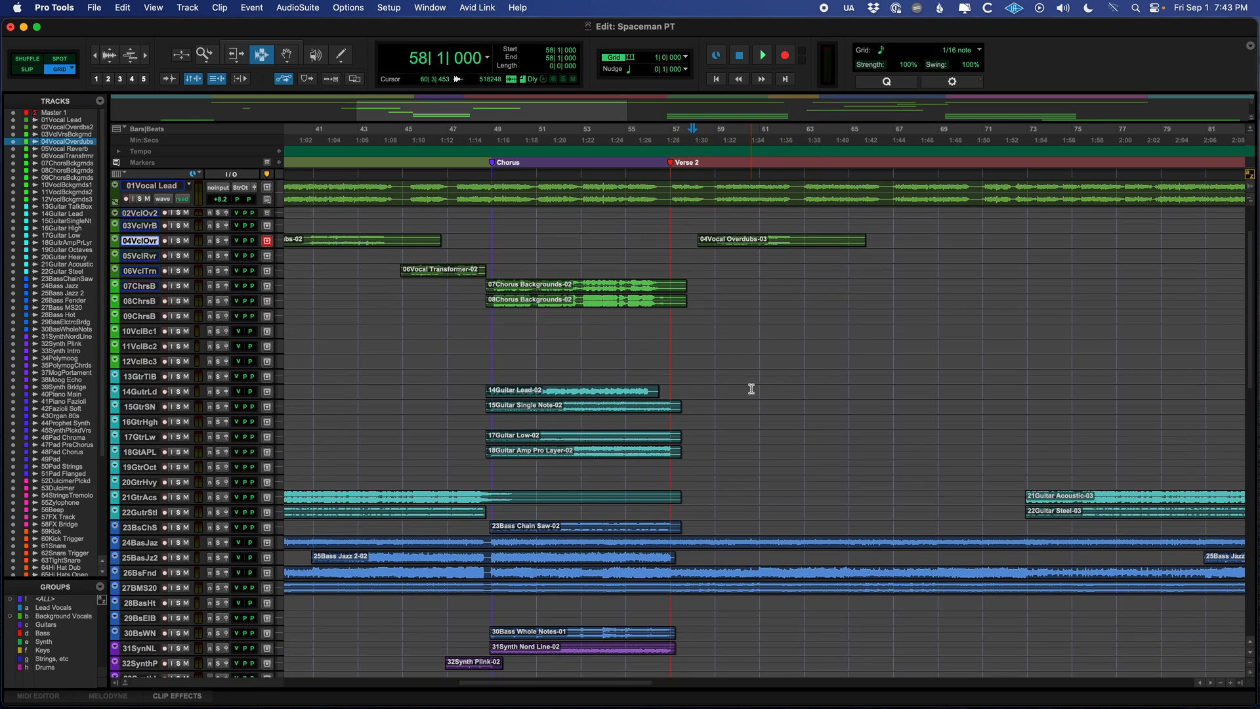
pyautogui.moveTo(784, 383)
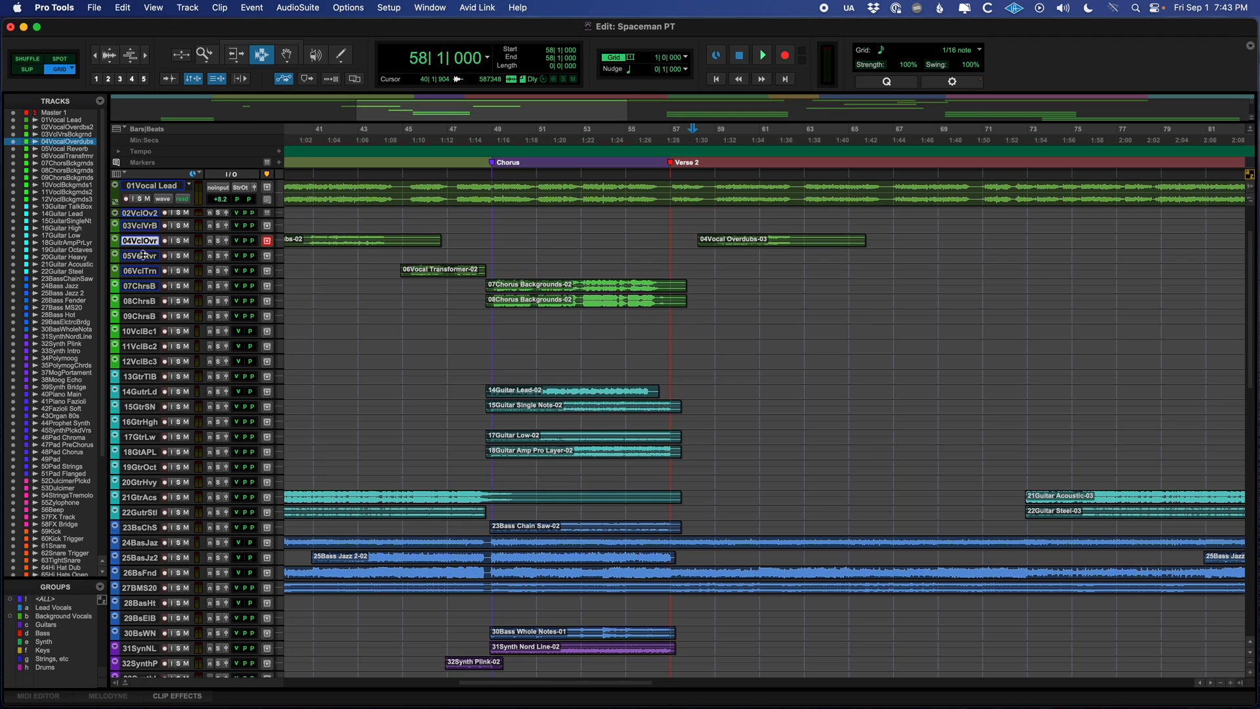
# Step: Expand the 05Vocal Reverb and 01Vocal Lead tracks and place the edit point at bar 30 where the lead vocal enters Verse 1
pyautogui.click(149, 240)
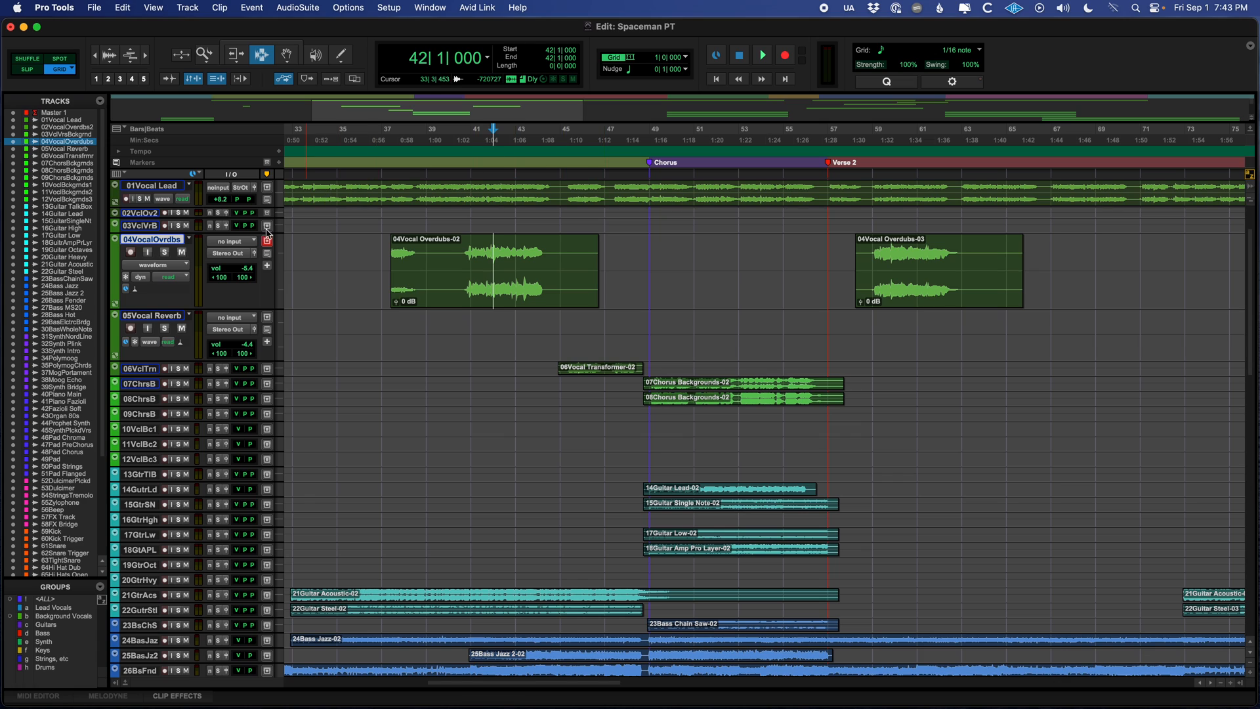
pyautogui.click(760, 55)
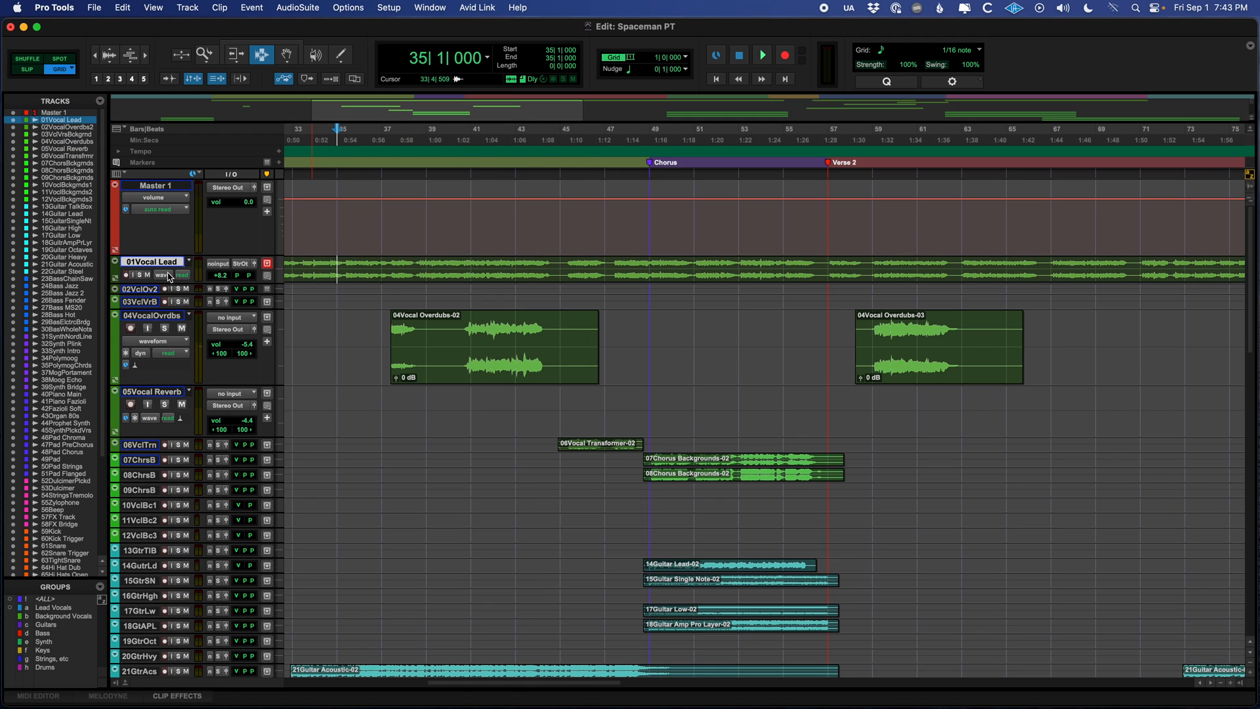
pyautogui.click(762, 55)
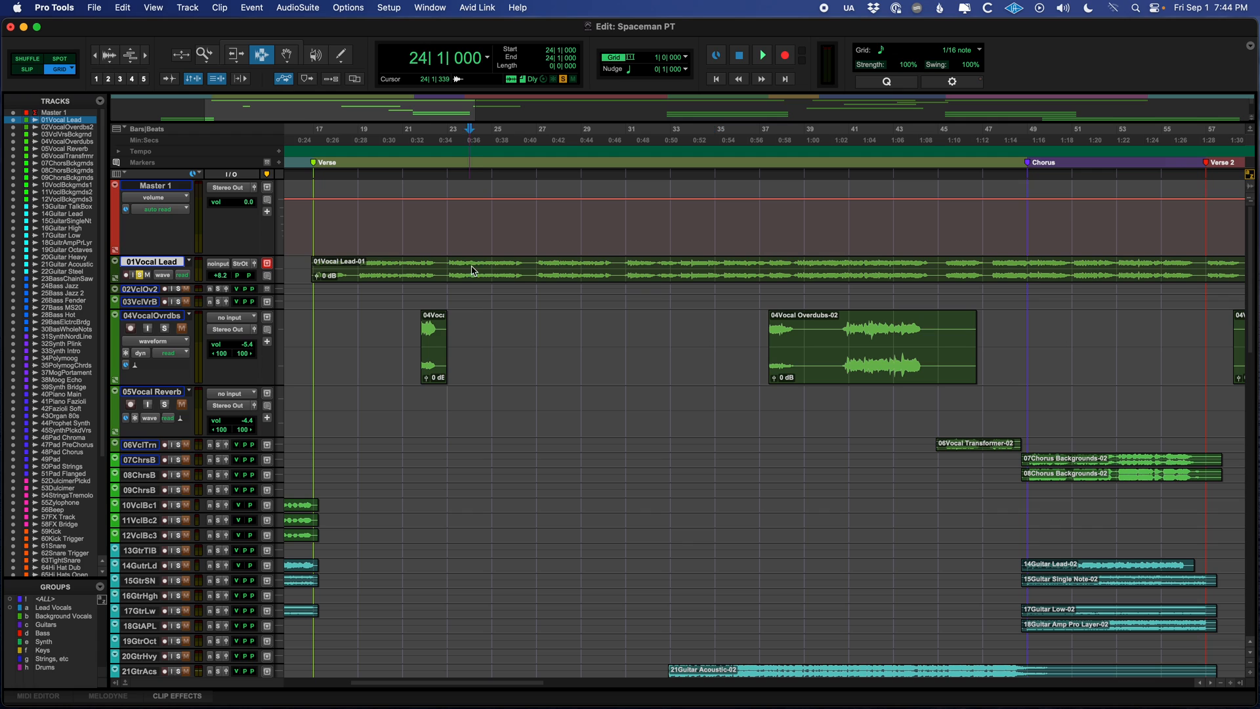
pyautogui.click(760, 55)
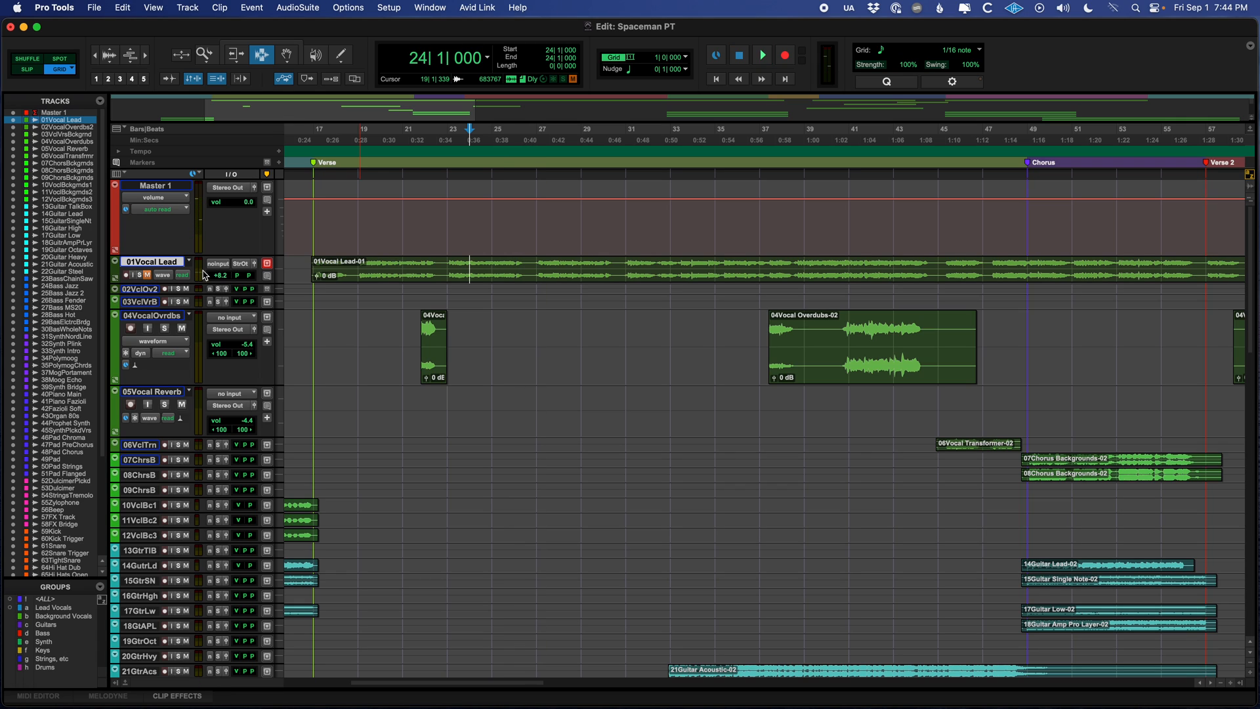
pyautogui.click(760, 55)
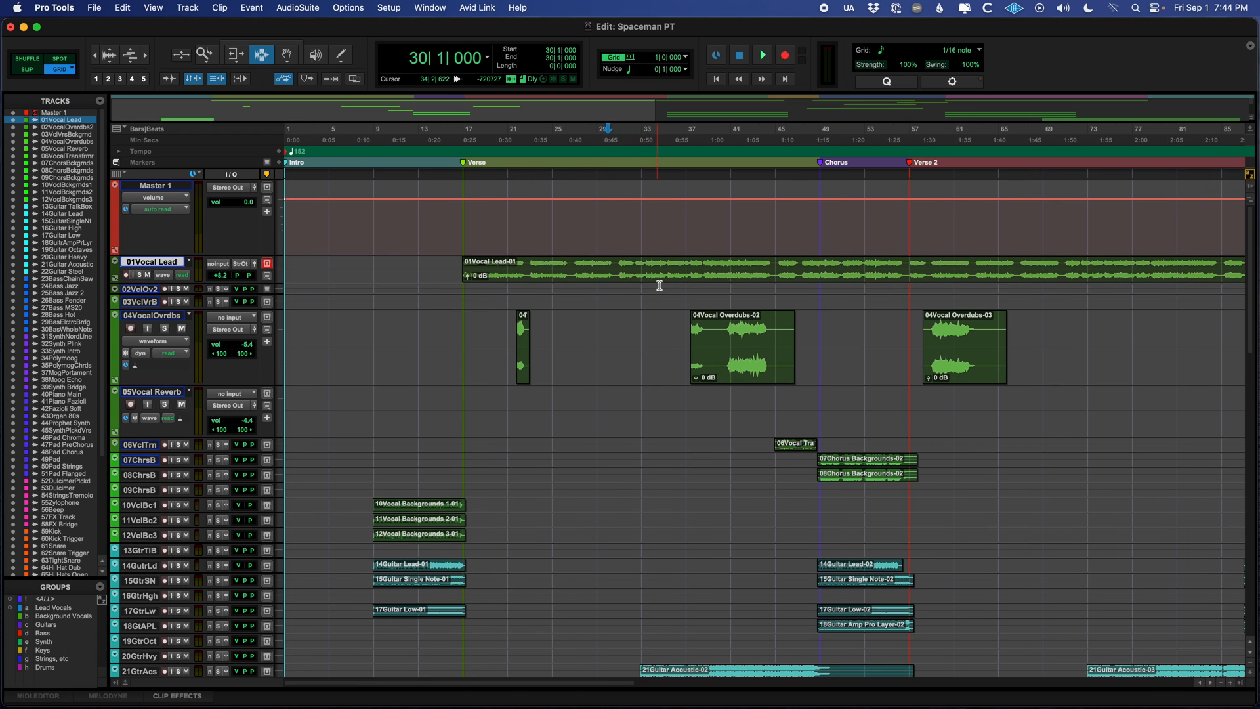
pyautogui.moveTo(615, 305)
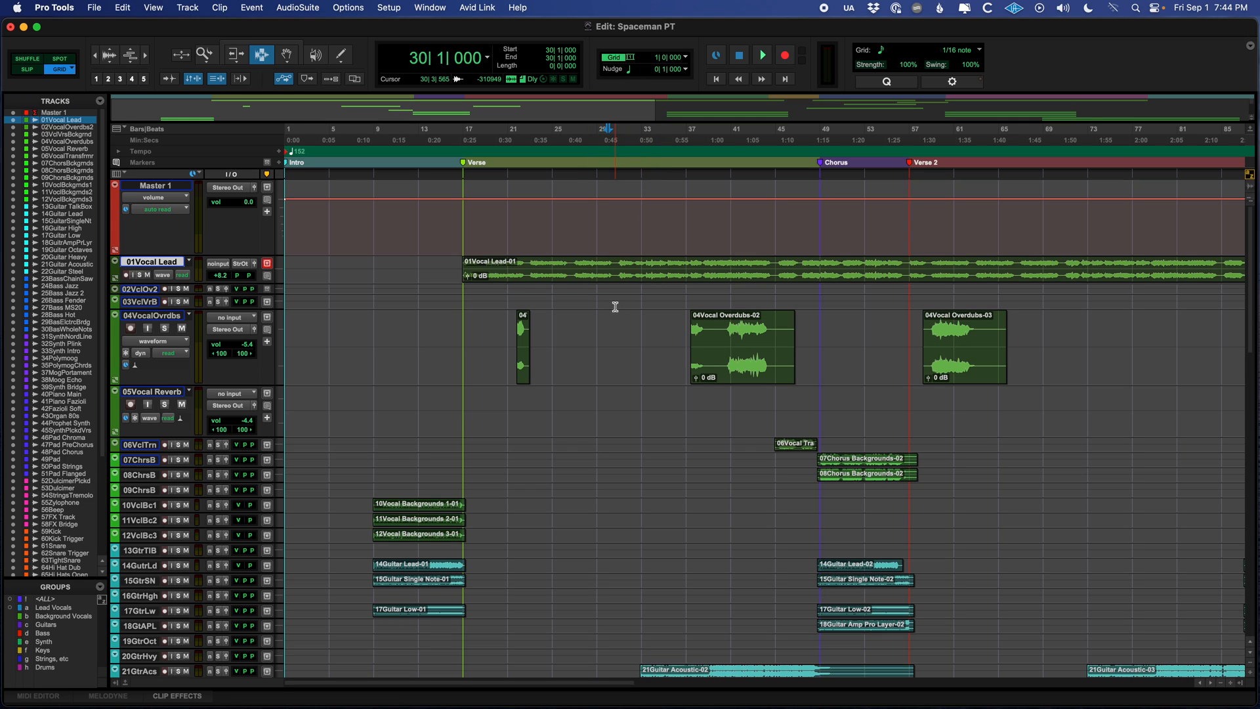
# Step: Zoom out to the full arrangement and select a range in the 31Synth Nord Line-01 clip with Link Track and Edit Selection on
pyautogui.click(608, 269)
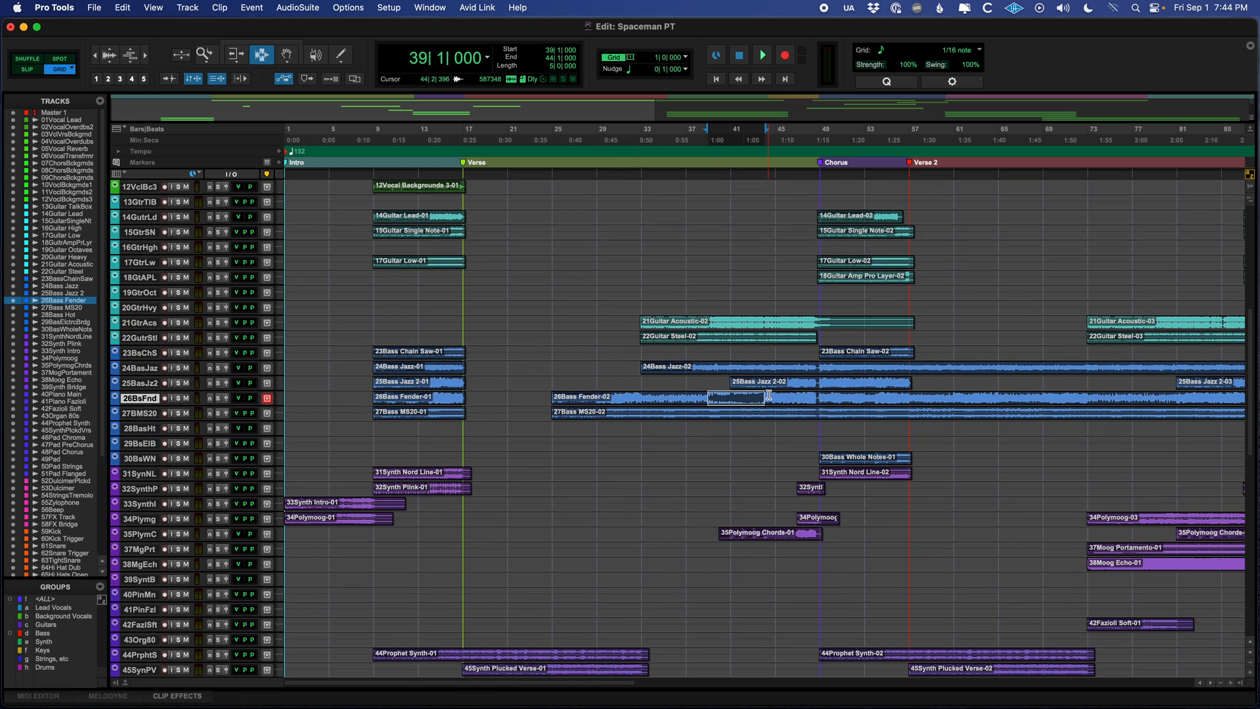
pyautogui.click(760, 56)
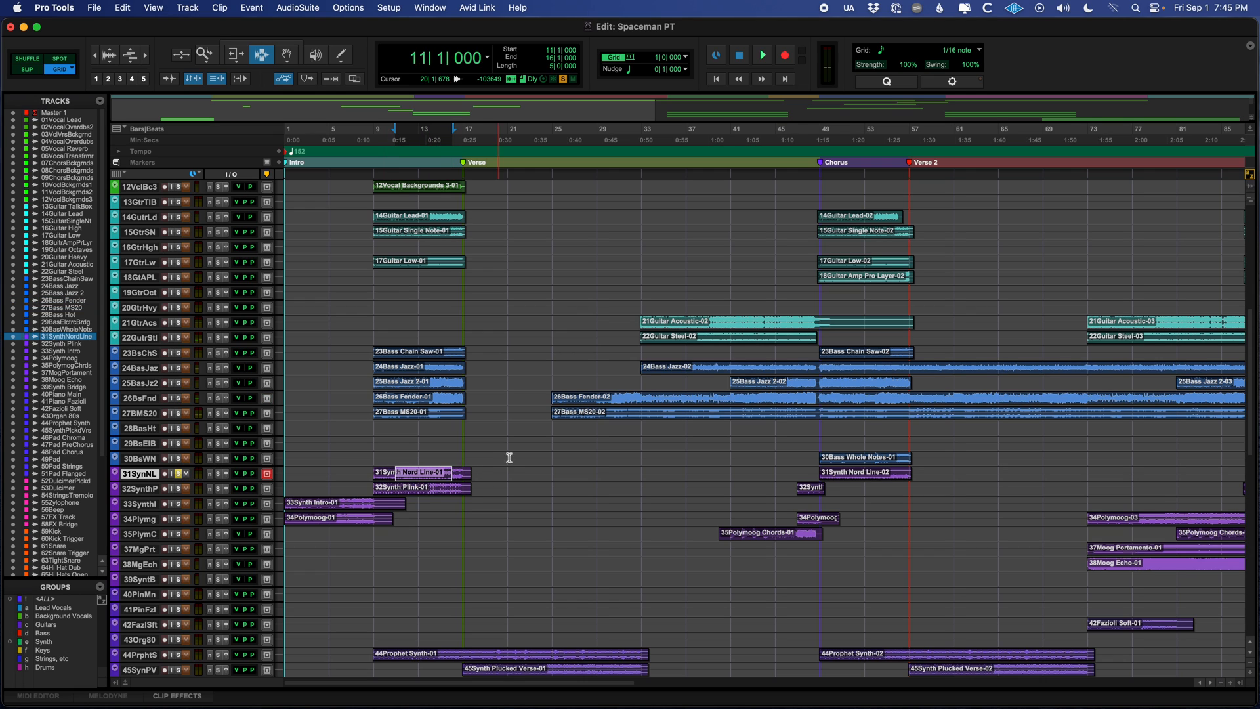
pyautogui.click(761, 55)
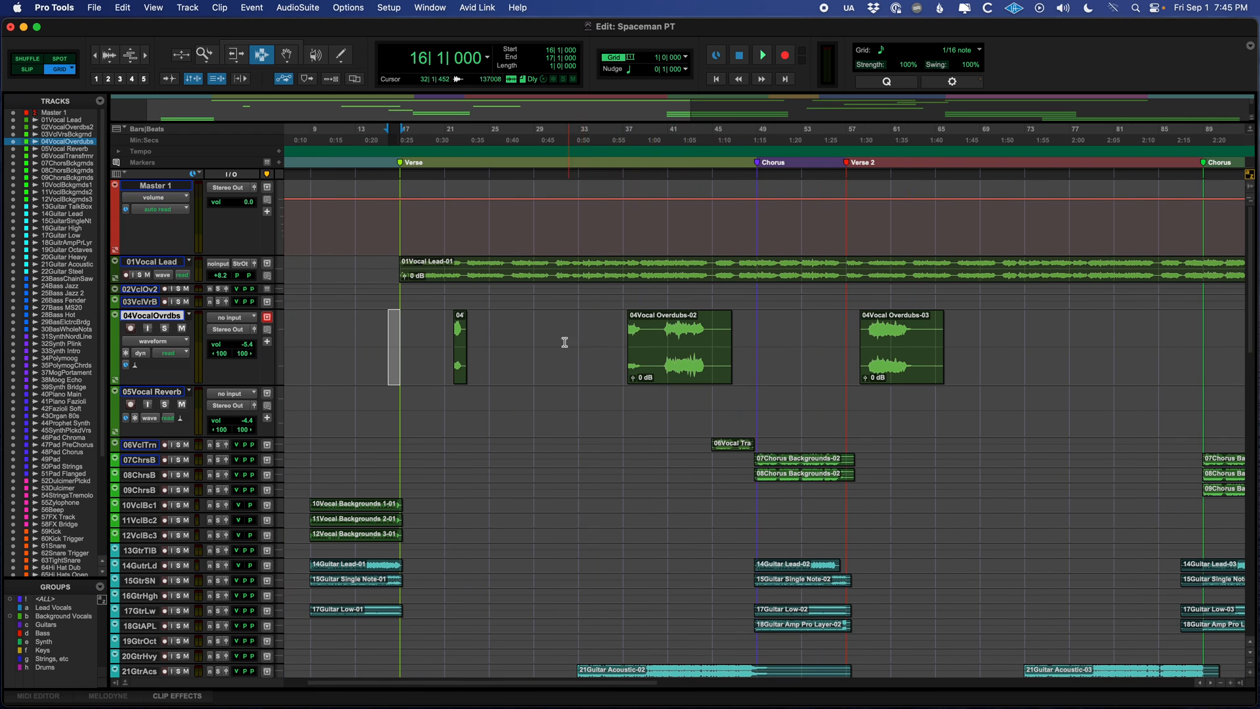
# Step: Scroll down to the synth, pad, strings and drum tracks around the Chorus and Verse 2
pyautogui.click(538, 345)
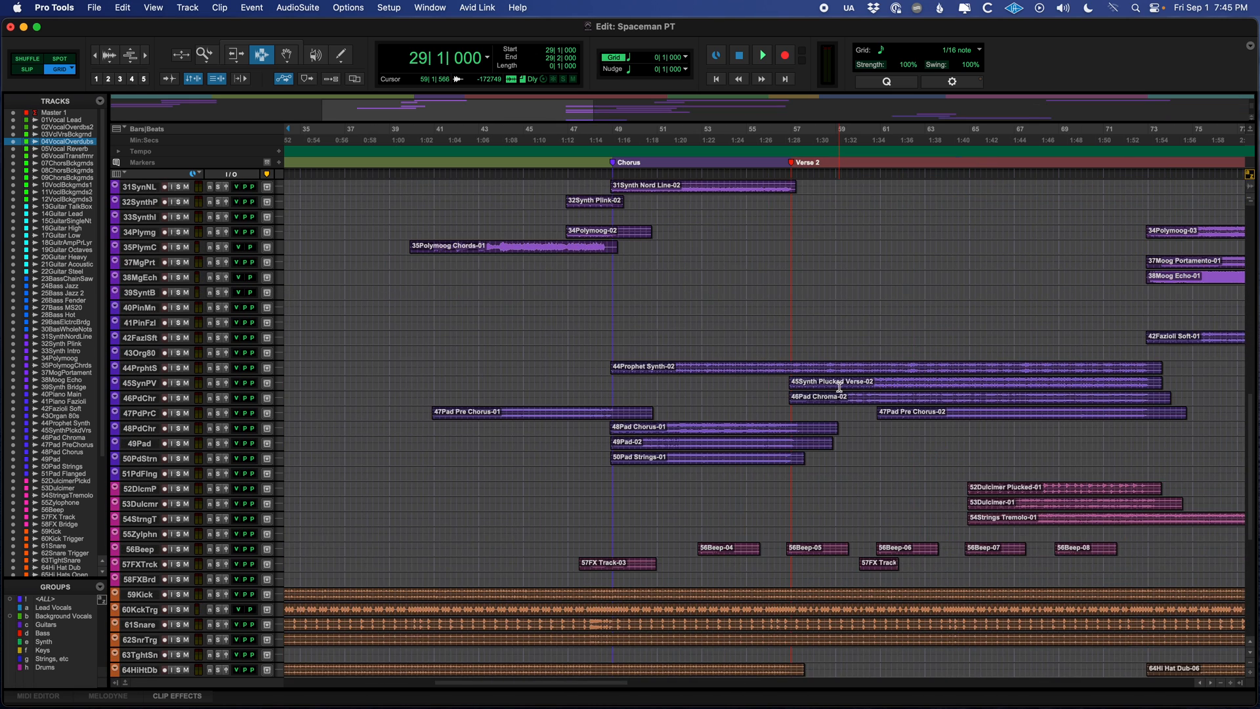
# Step: Scroll down to the drums and mark a two-beat range at bar 57 on the 60Kick Trigger track
pyautogui.scroll(-3)
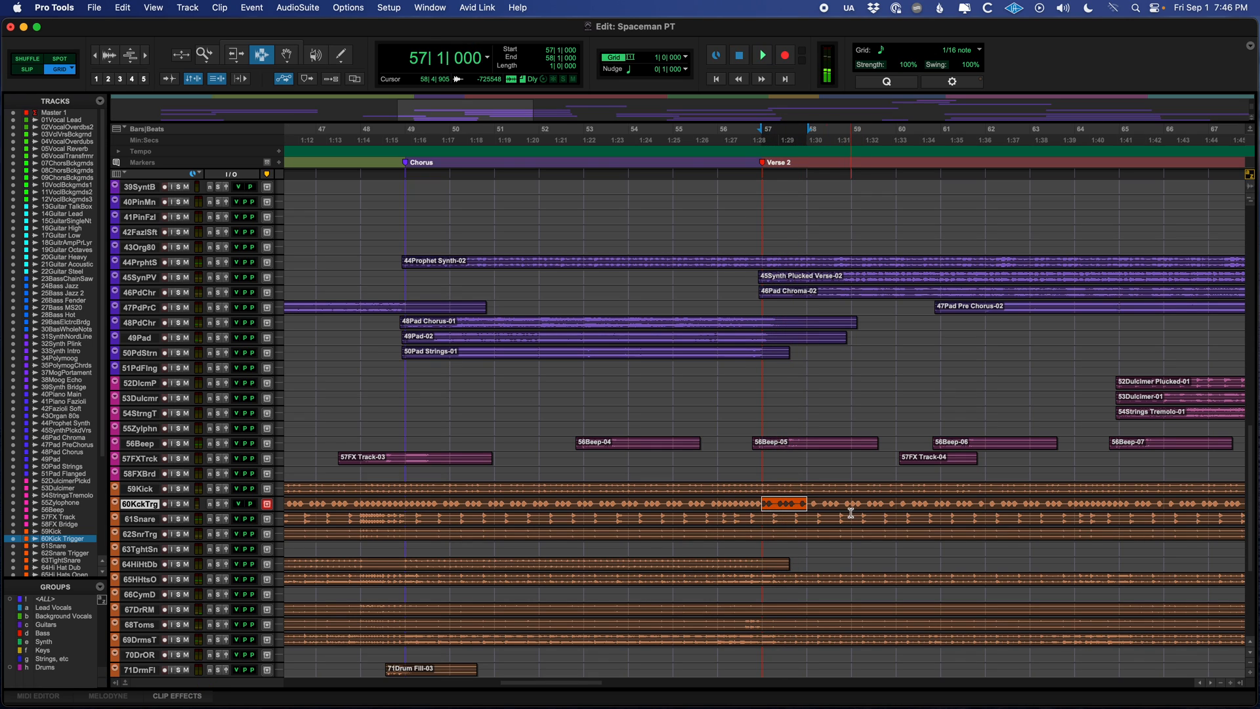
pyautogui.click(761, 55)
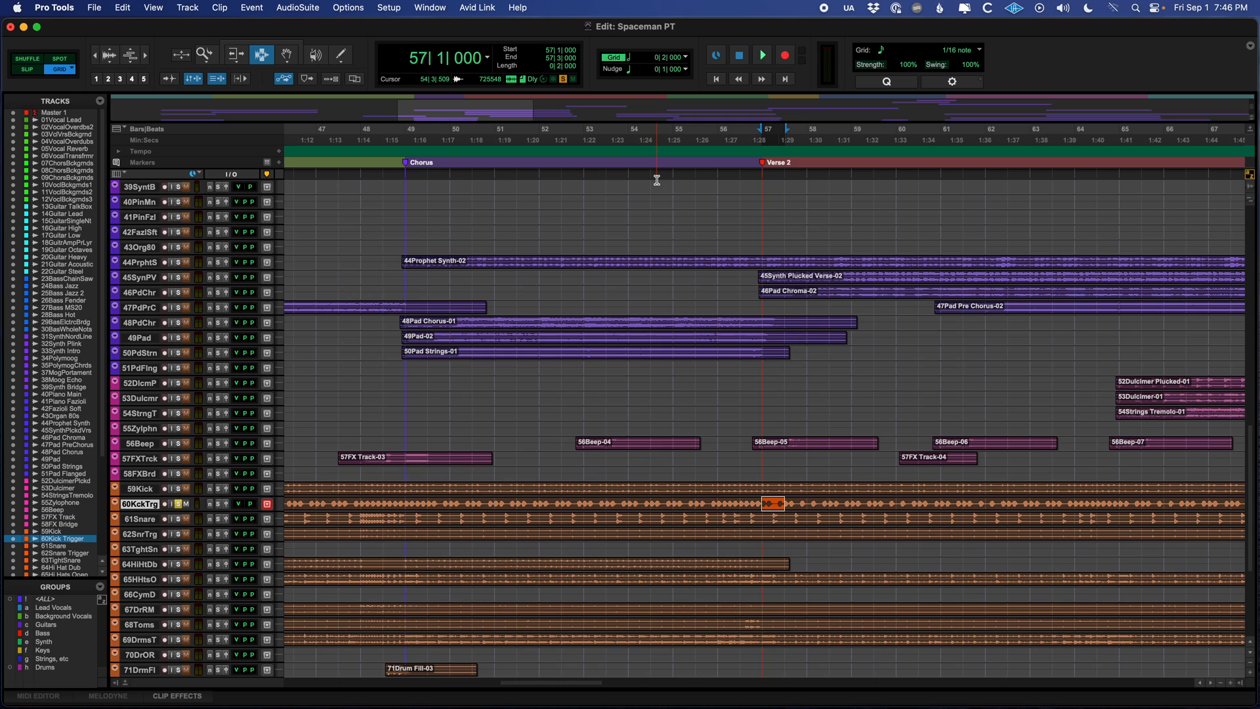
# Step: Turn on Grid mode and select a short range on the 61Snare track near bar 48 at the Chorus start
pyautogui.click(761, 55)
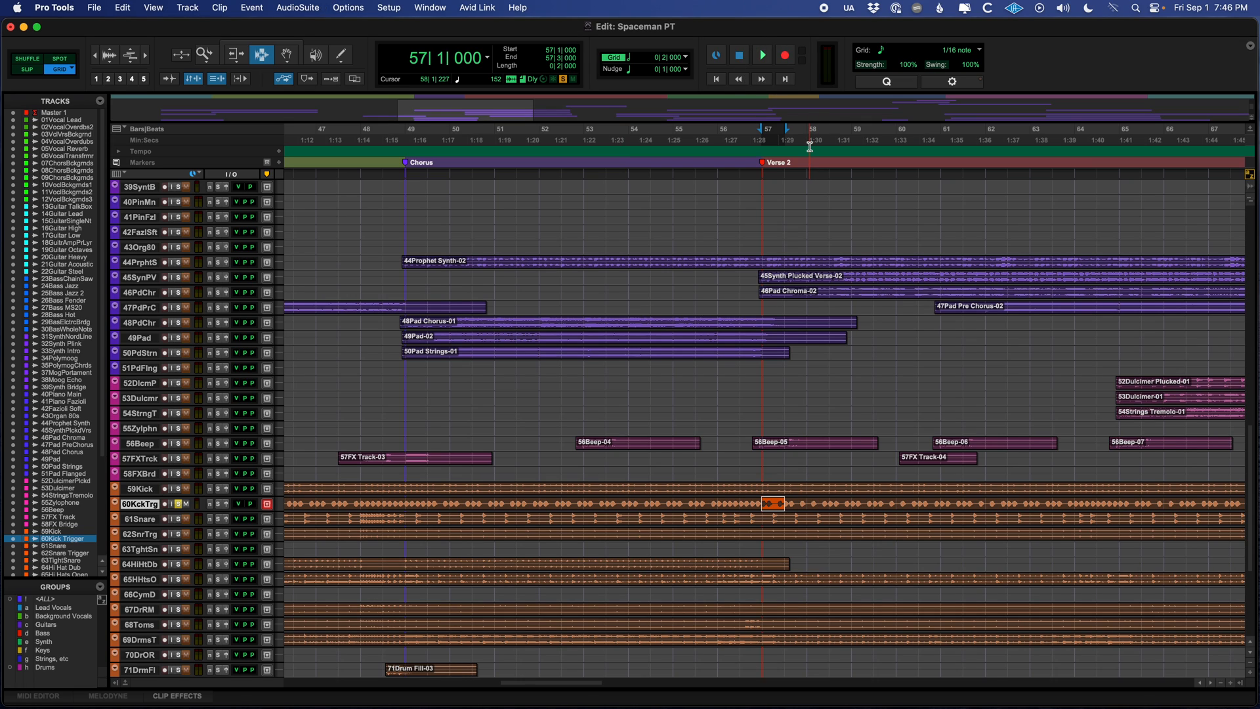
pyautogui.click(761, 55)
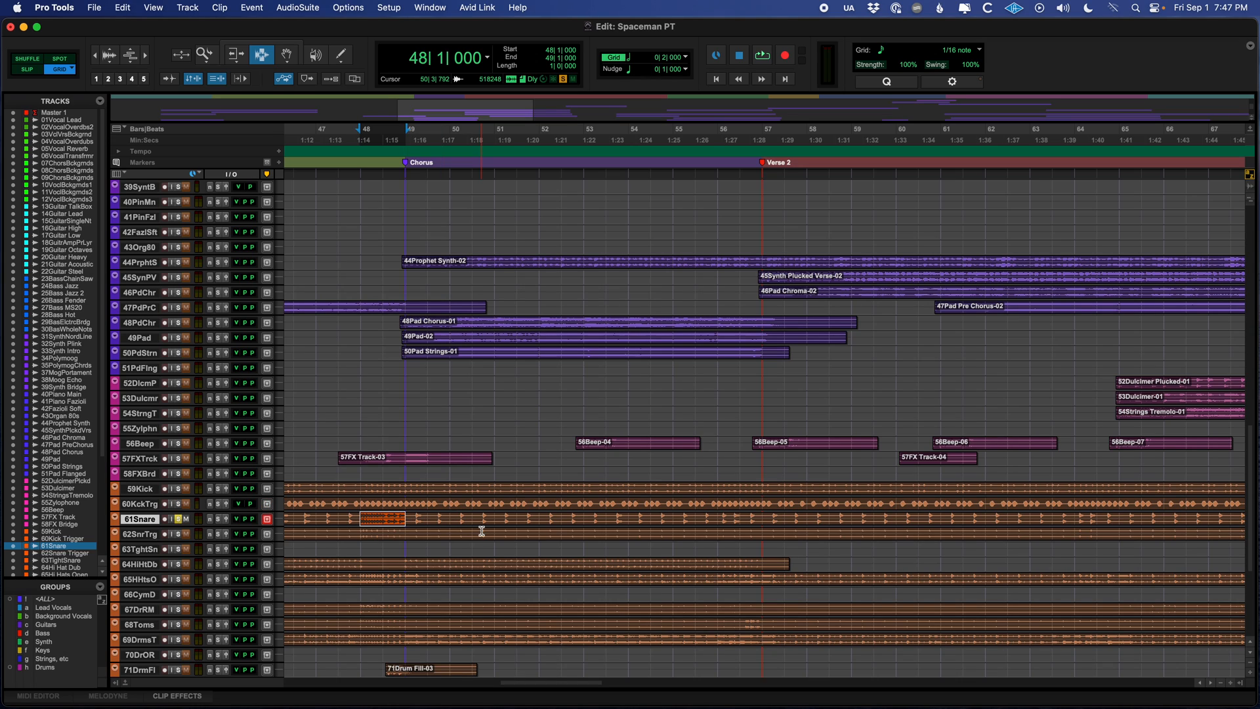
pyautogui.click(762, 55)
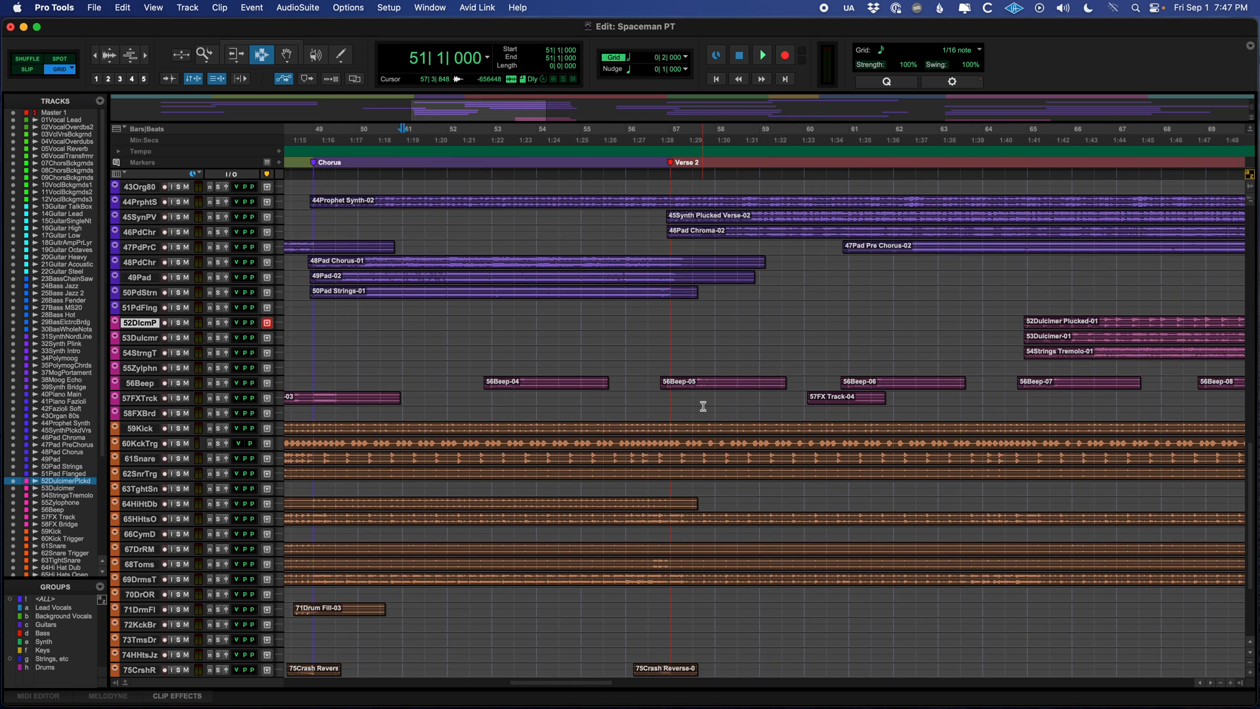
# Step: Scroll the edit window toward bars 55-76 and choose a zoom/editing tool variant
pyautogui.hscroll(3)
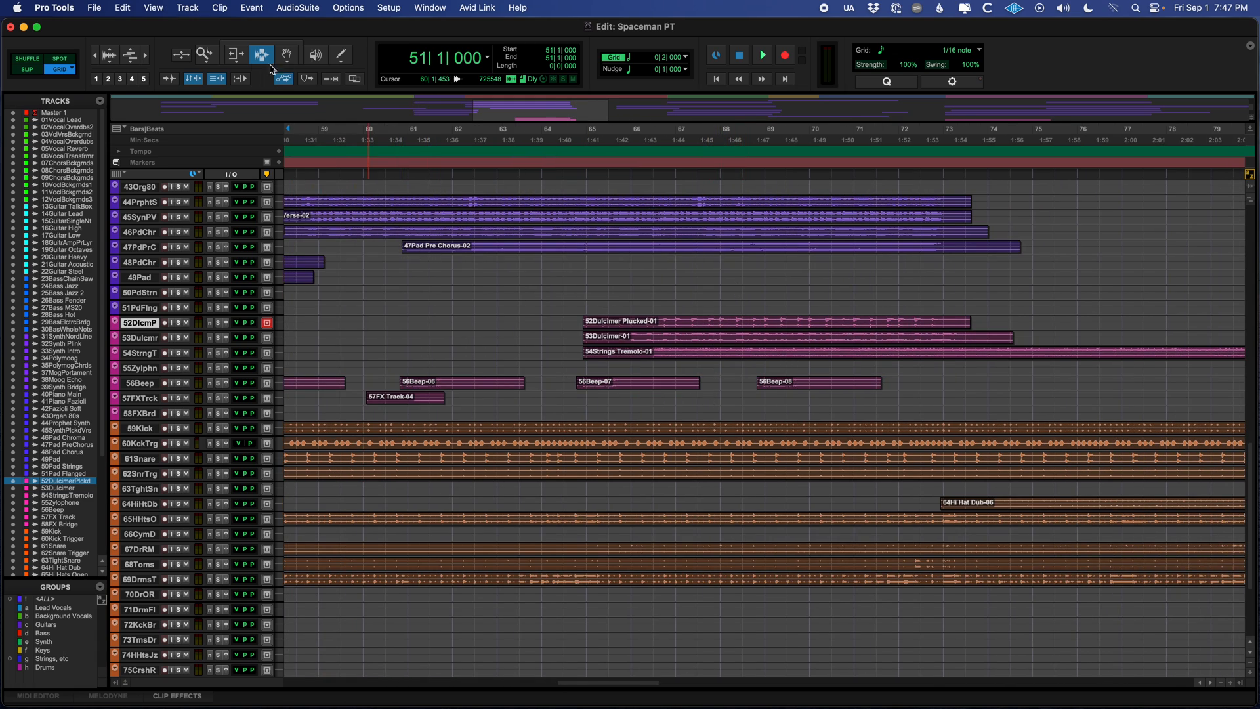
pyautogui.click(27, 57)
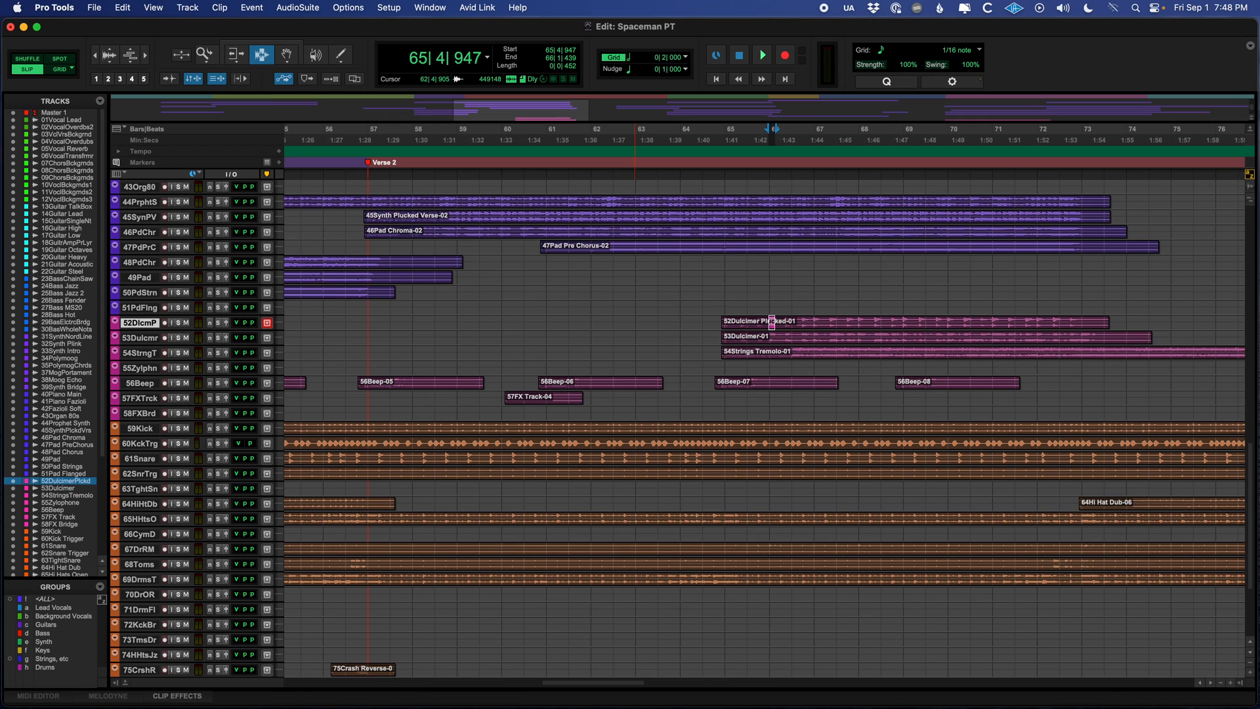
pyautogui.moveTo(193, 475)
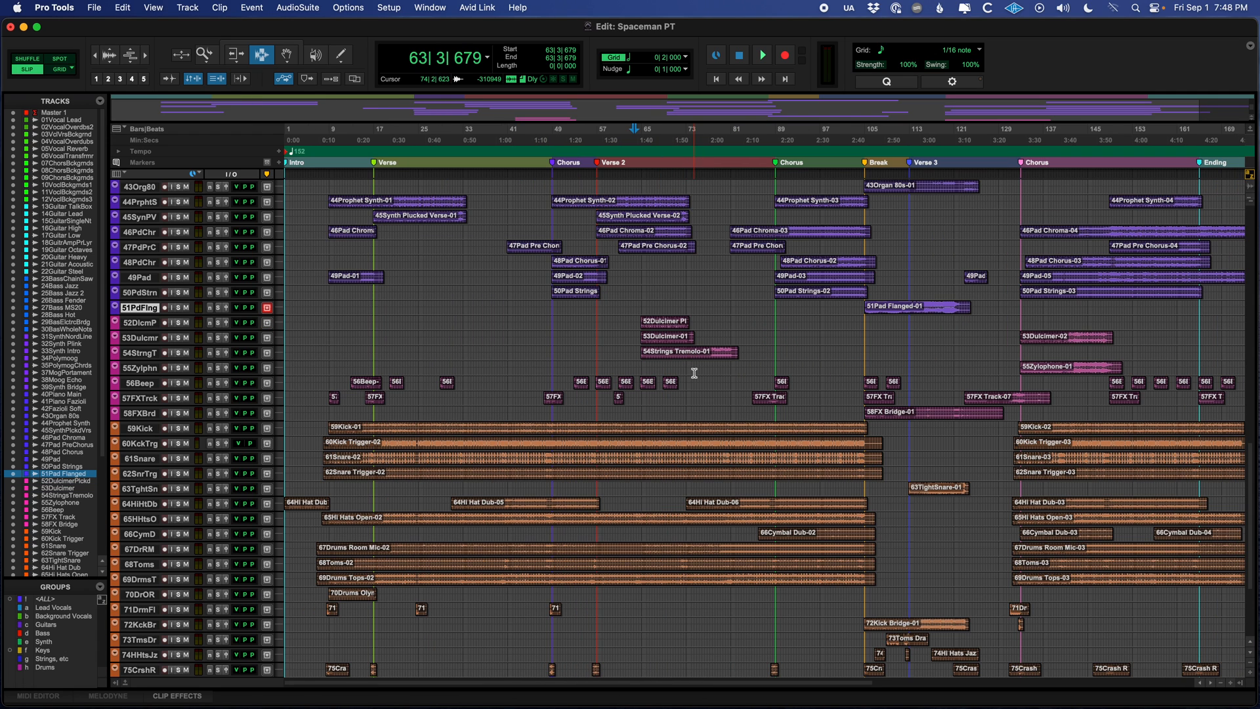
pyautogui.moveTo(682, 417)
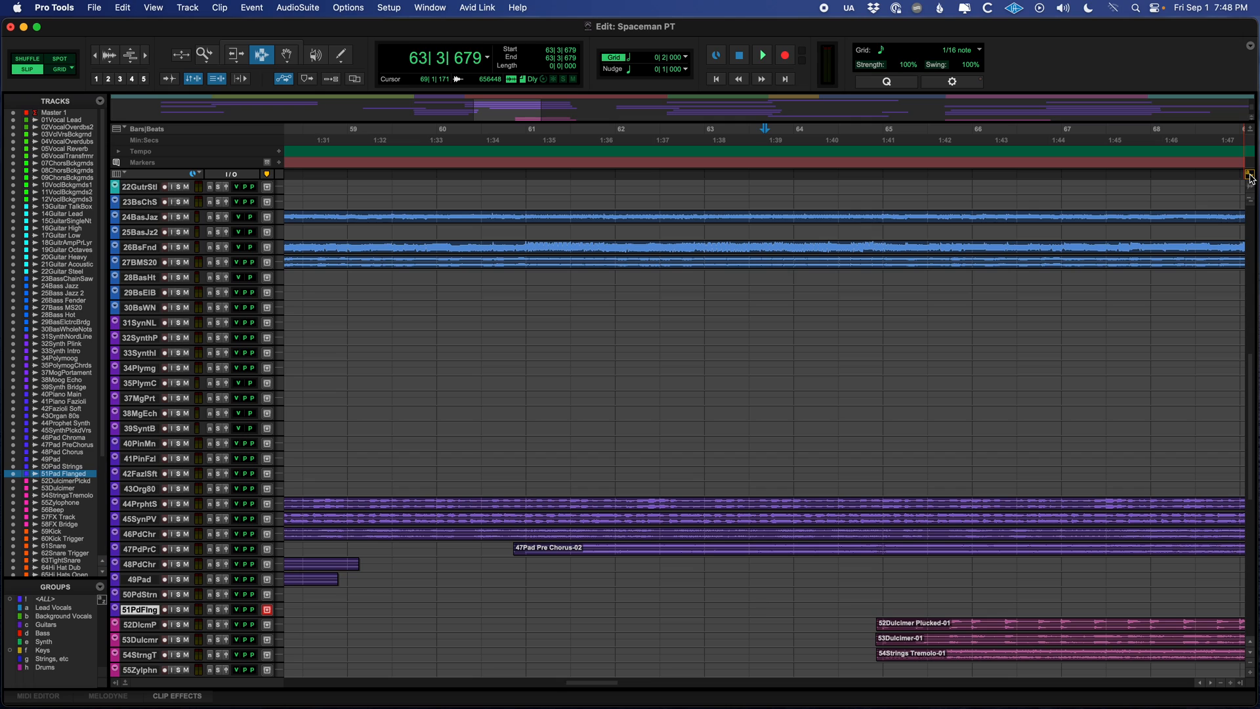
pyautogui.moveTo(1250, 175)
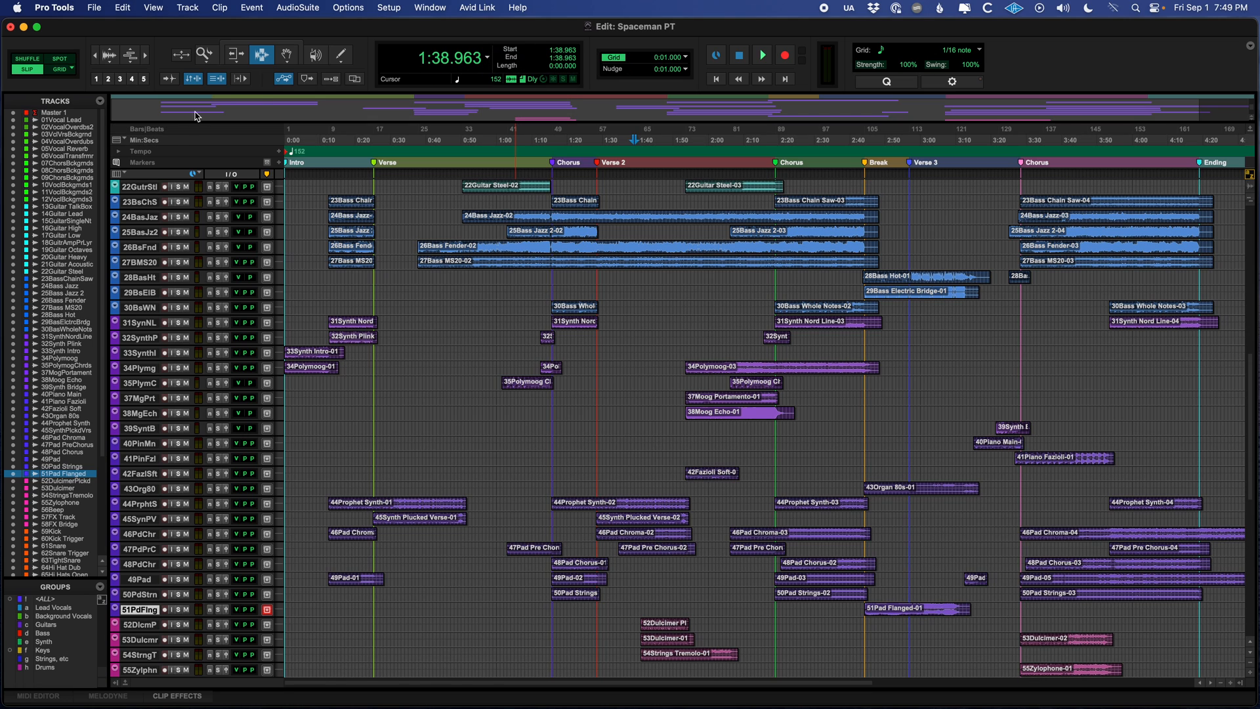
pyautogui.moveTo(171, 142)
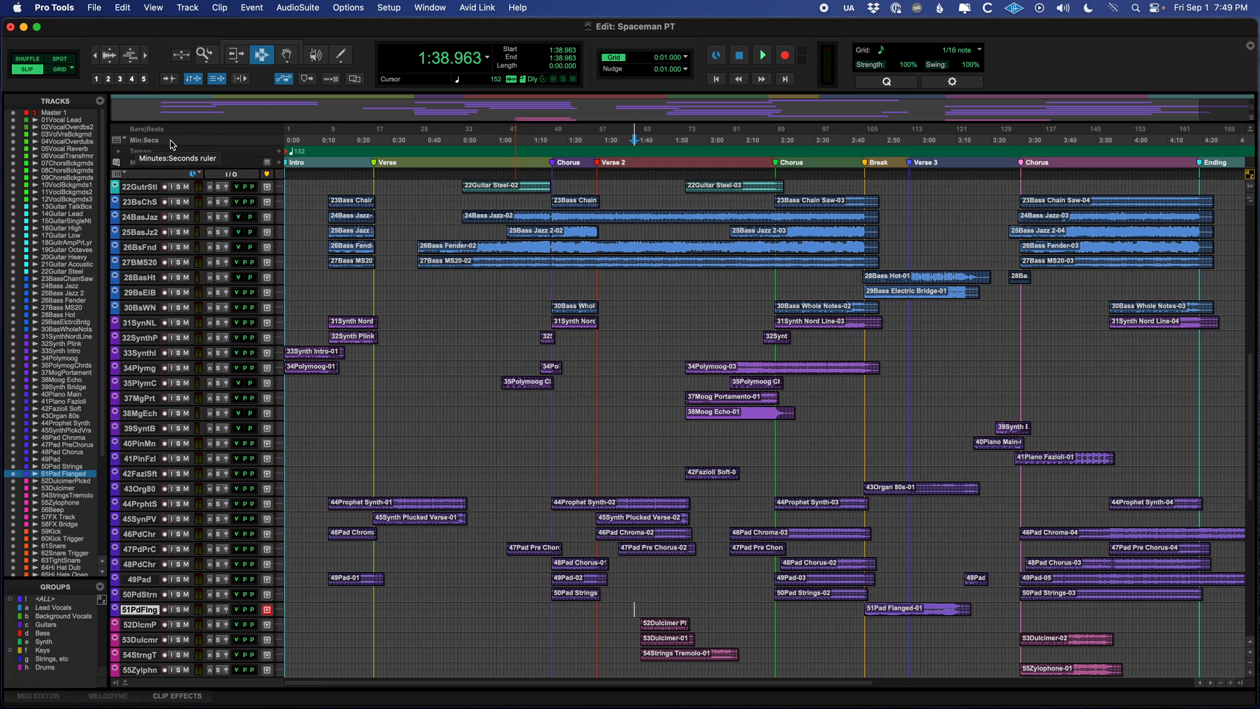
# Step: Cycle the main counter through timecode, feet+frames and samples, ending on bars|beats with a minutes:seconds sub counter
pyautogui.click(486, 56)
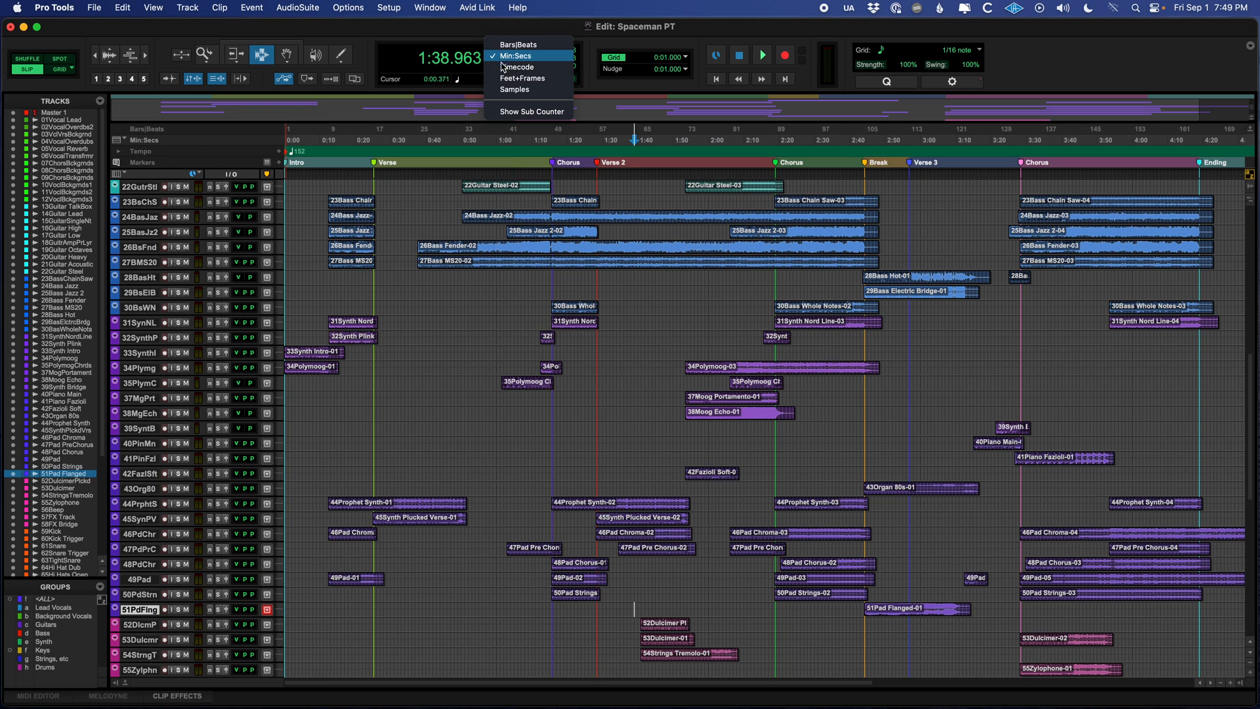
pyautogui.click(516, 67)
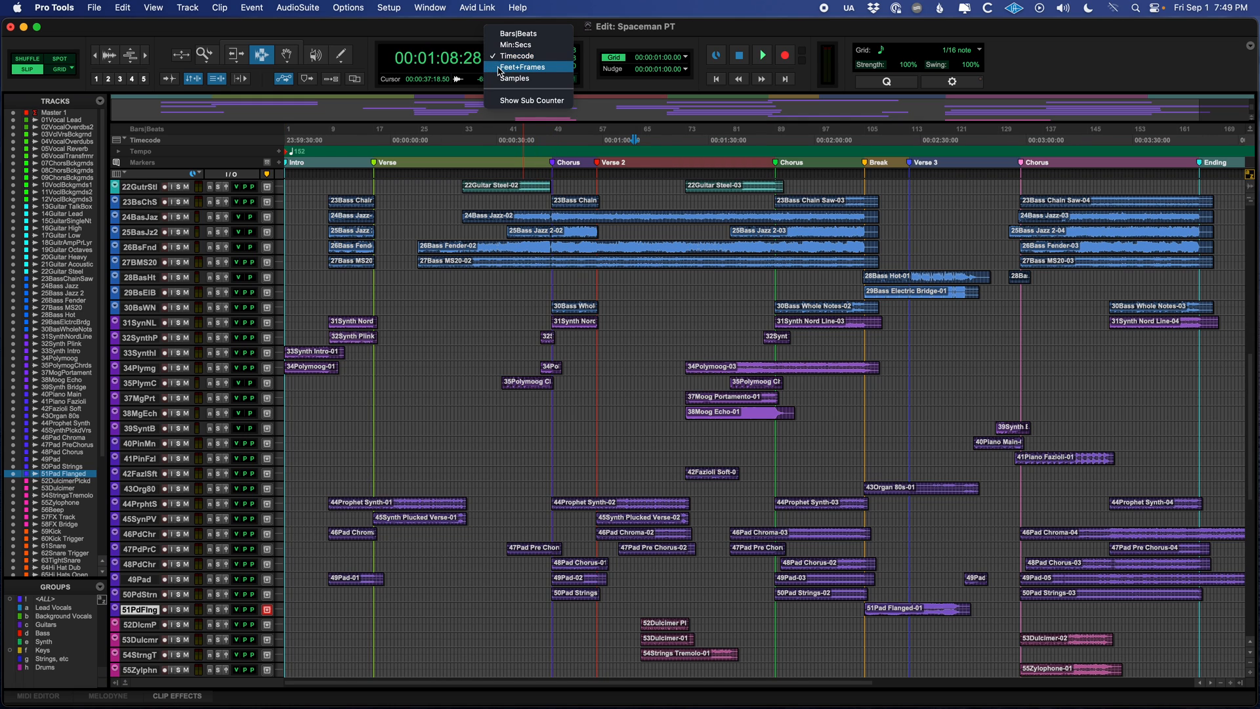
pyautogui.click(522, 67)
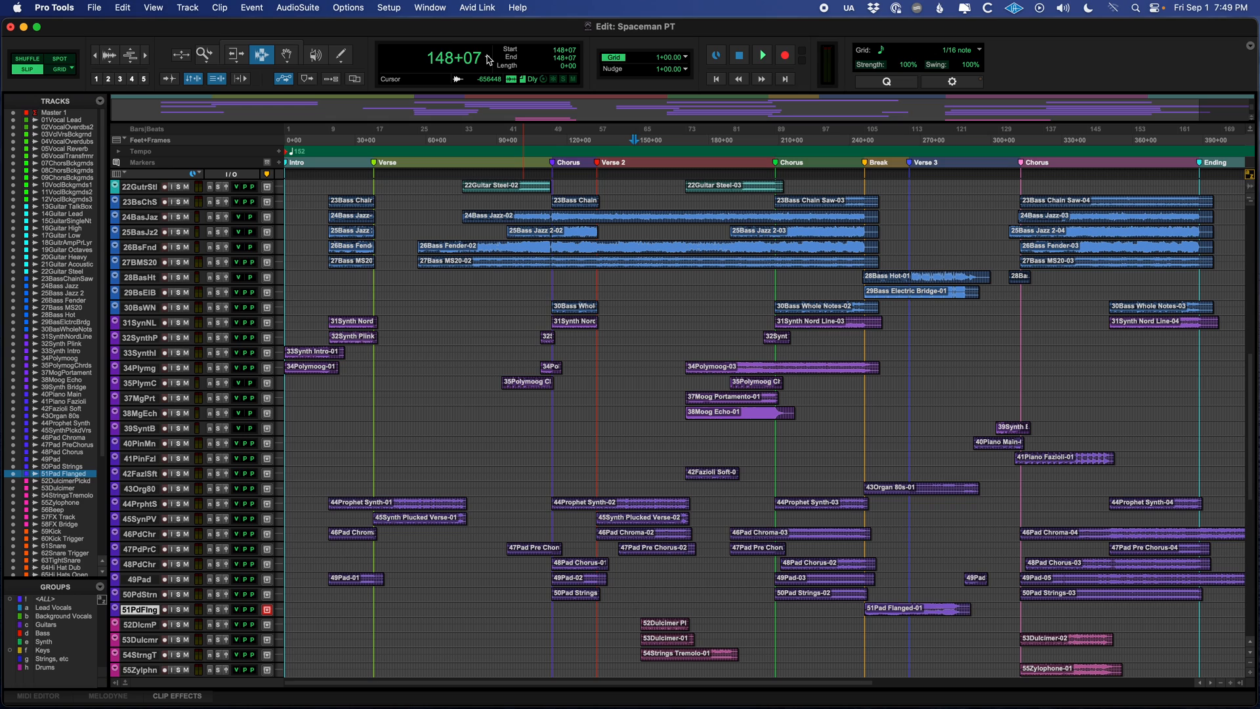
pyautogui.click(485, 60)
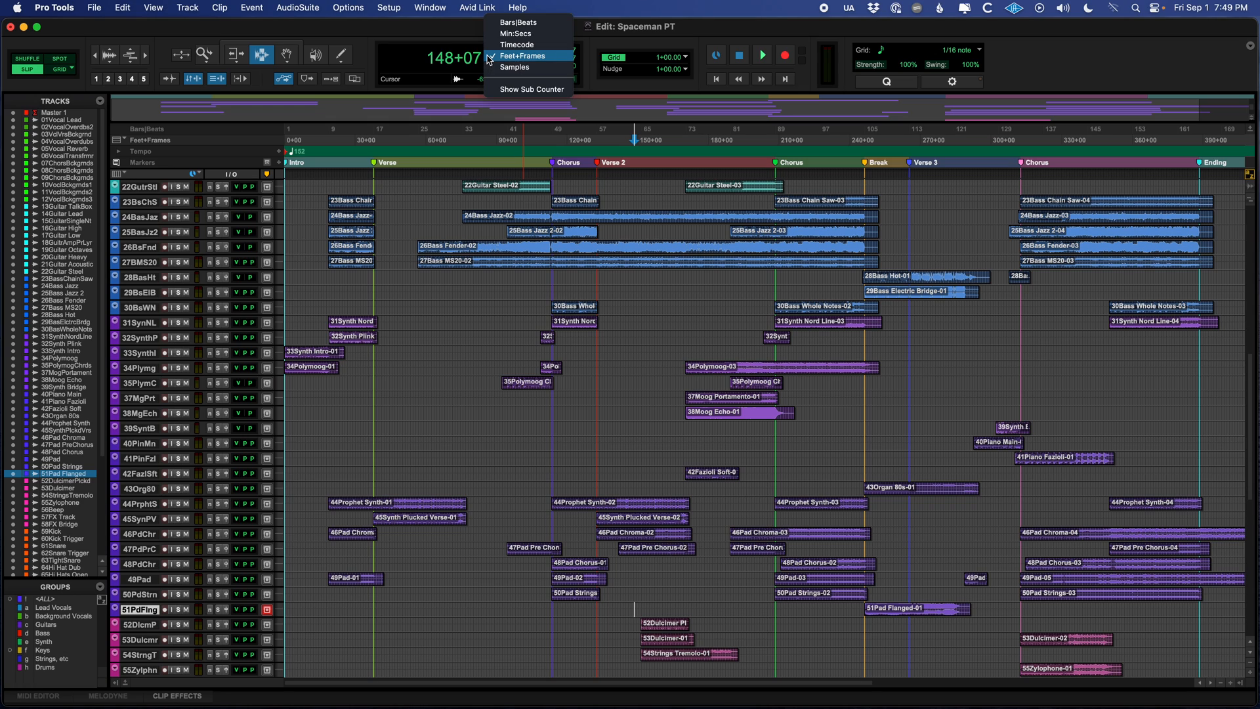
pyautogui.click(513, 67)
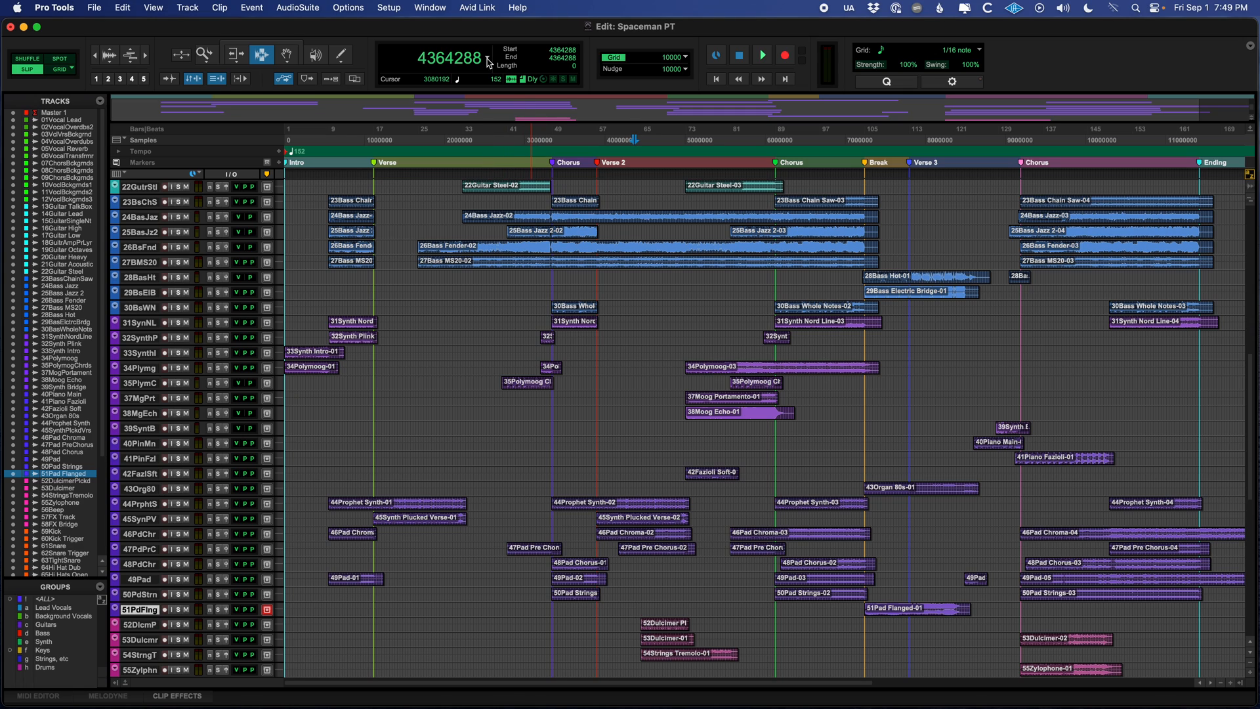
pyautogui.click(507, 62)
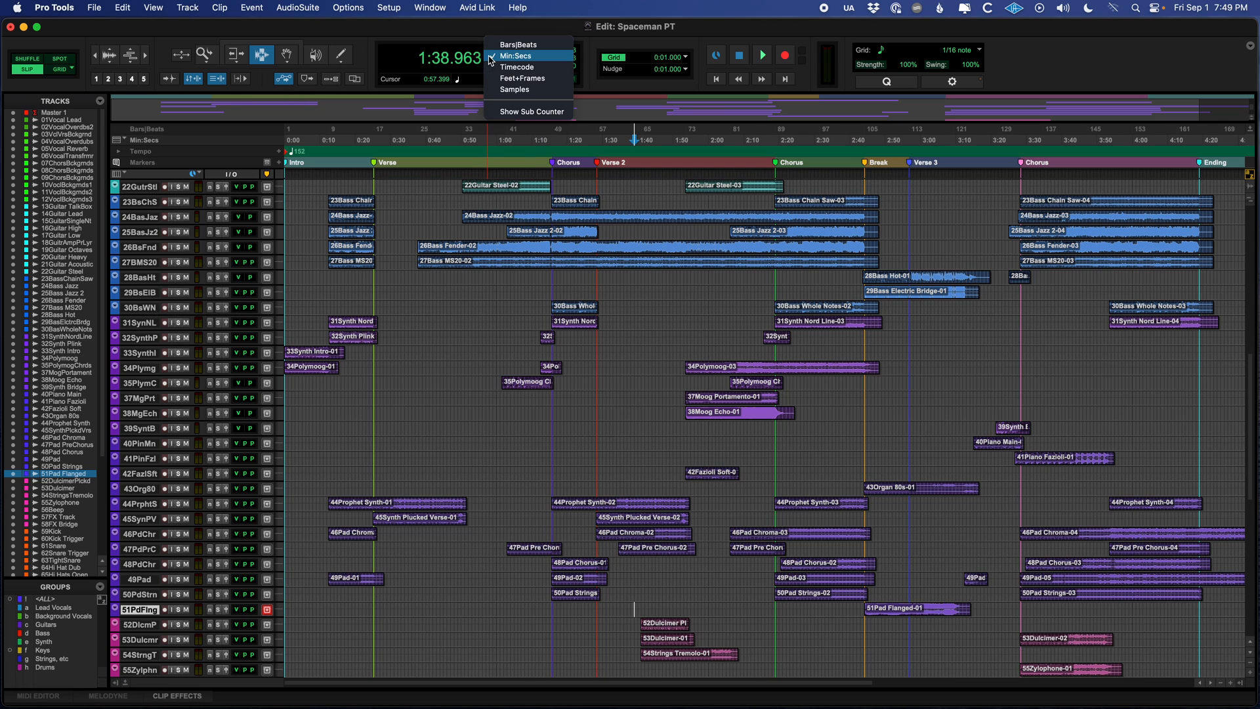
pyautogui.click(514, 44)
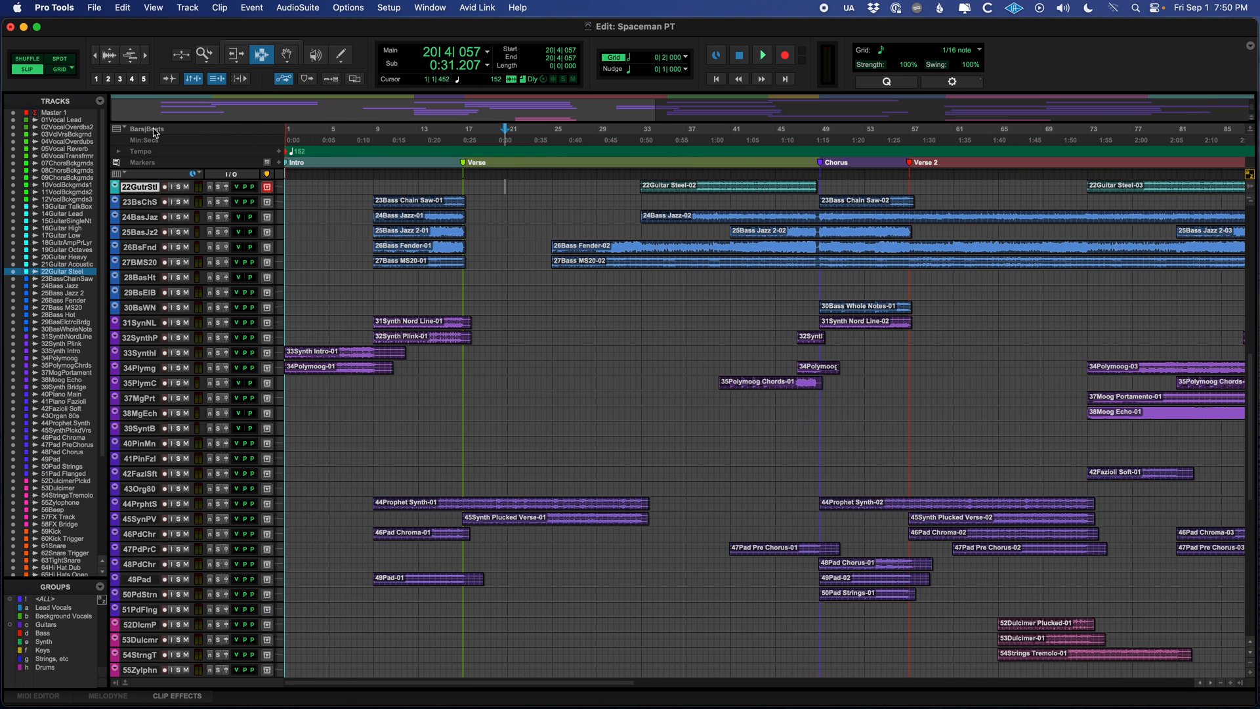
pyautogui.moveTo(160, 167)
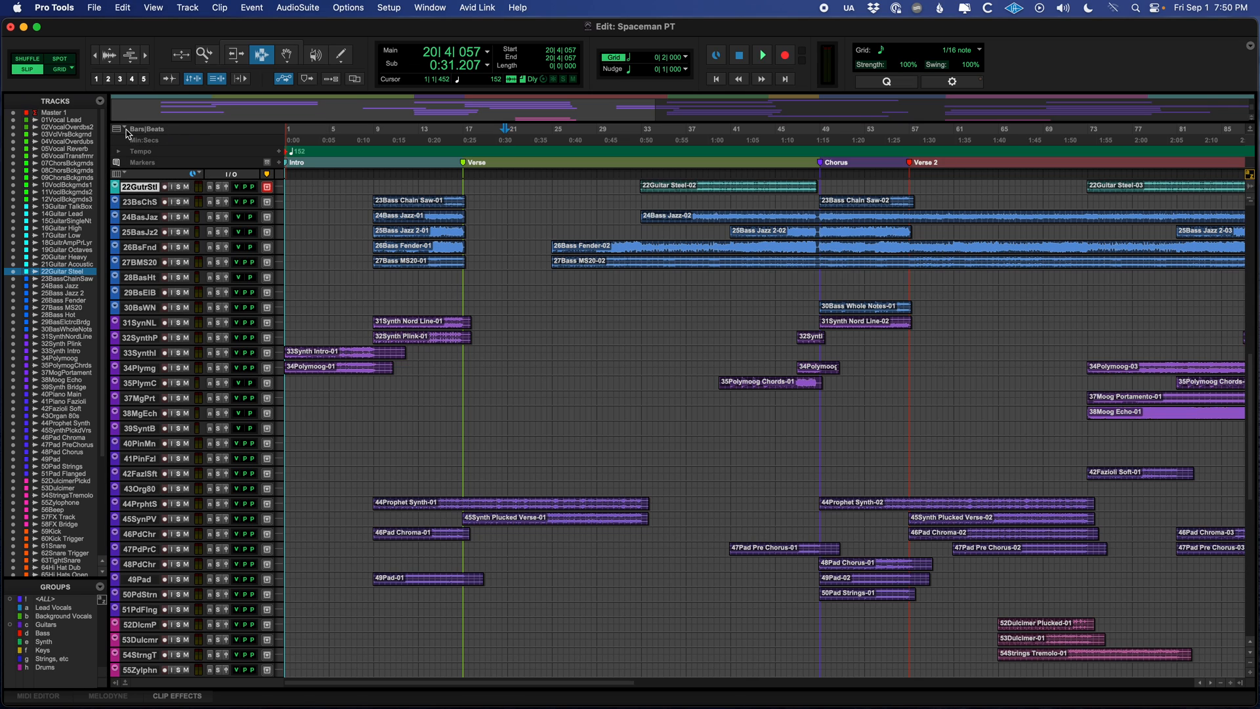
# Step: Enable the Timecode ruler and hide the Min:Secs ruler from the Ruler View selector
pyautogui.click(124, 129)
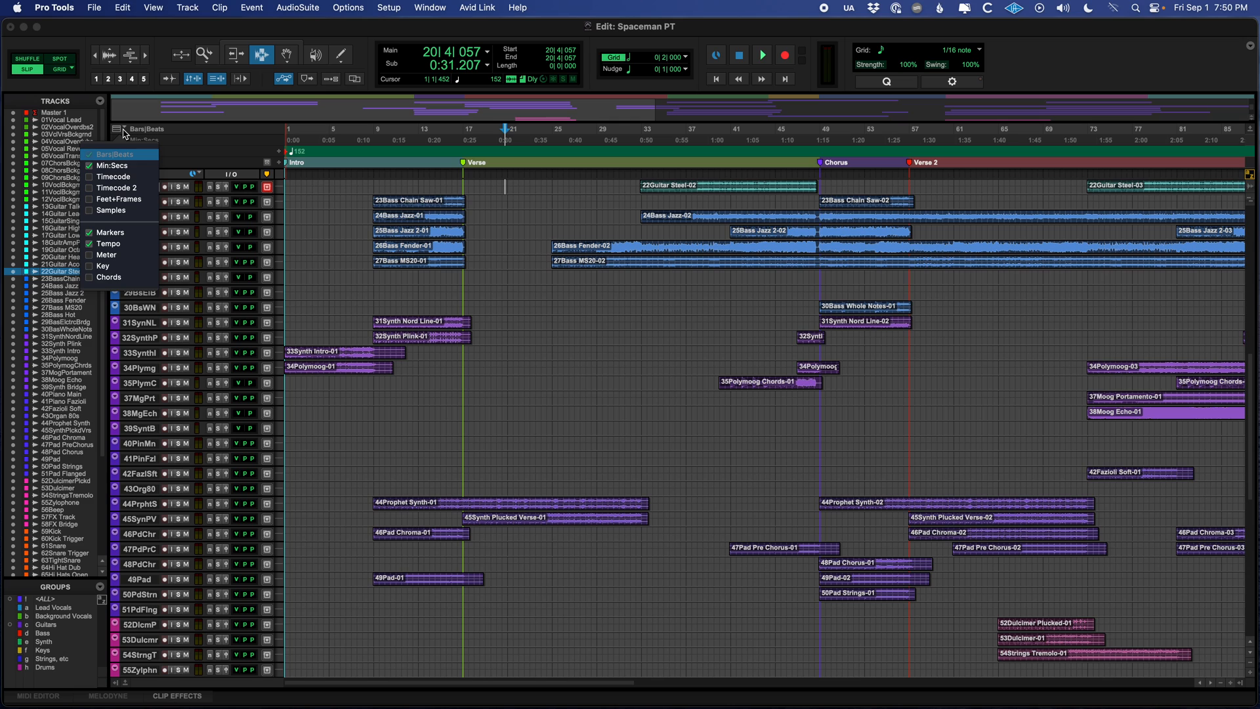
pyautogui.click(113, 176)
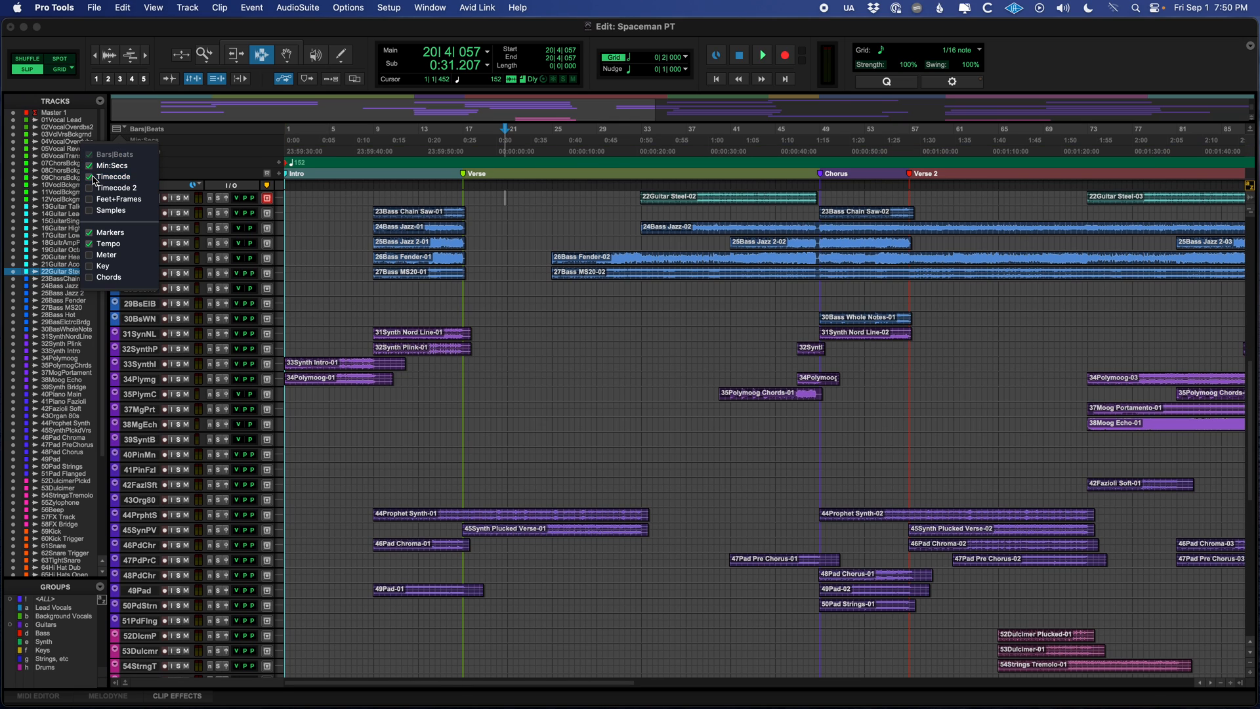
pyautogui.moveTo(112, 165)
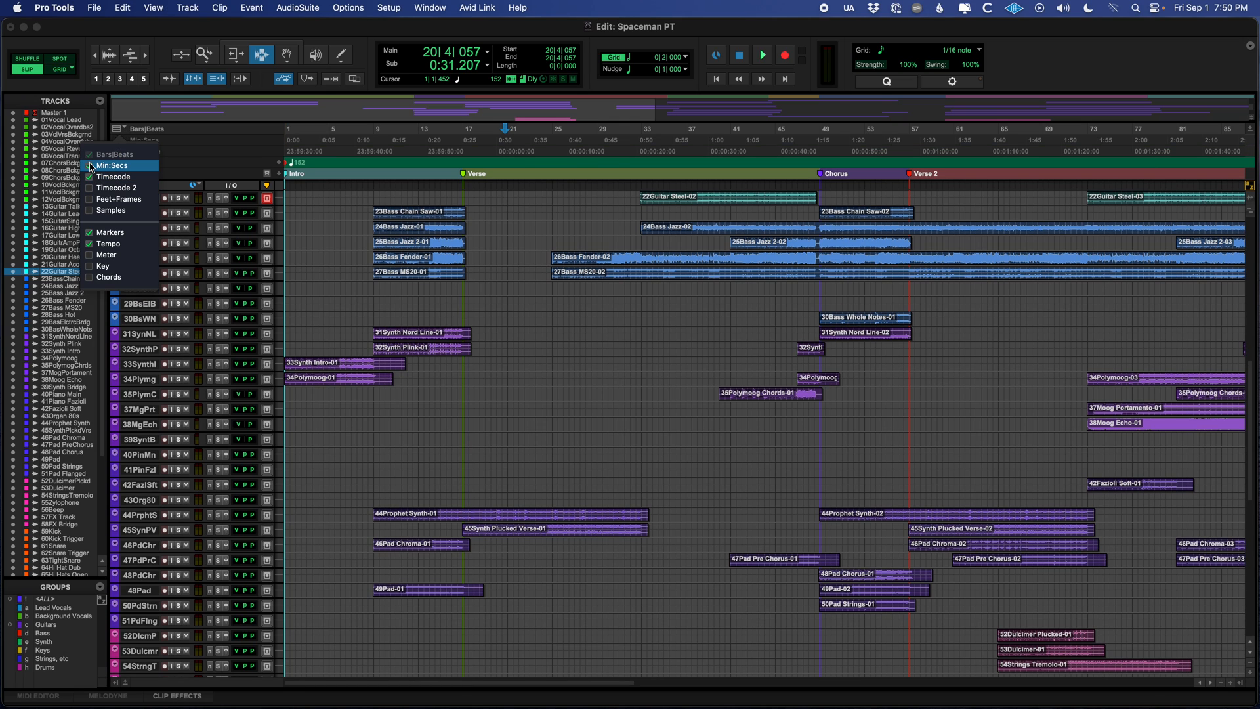
pyautogui.click(113, 175)
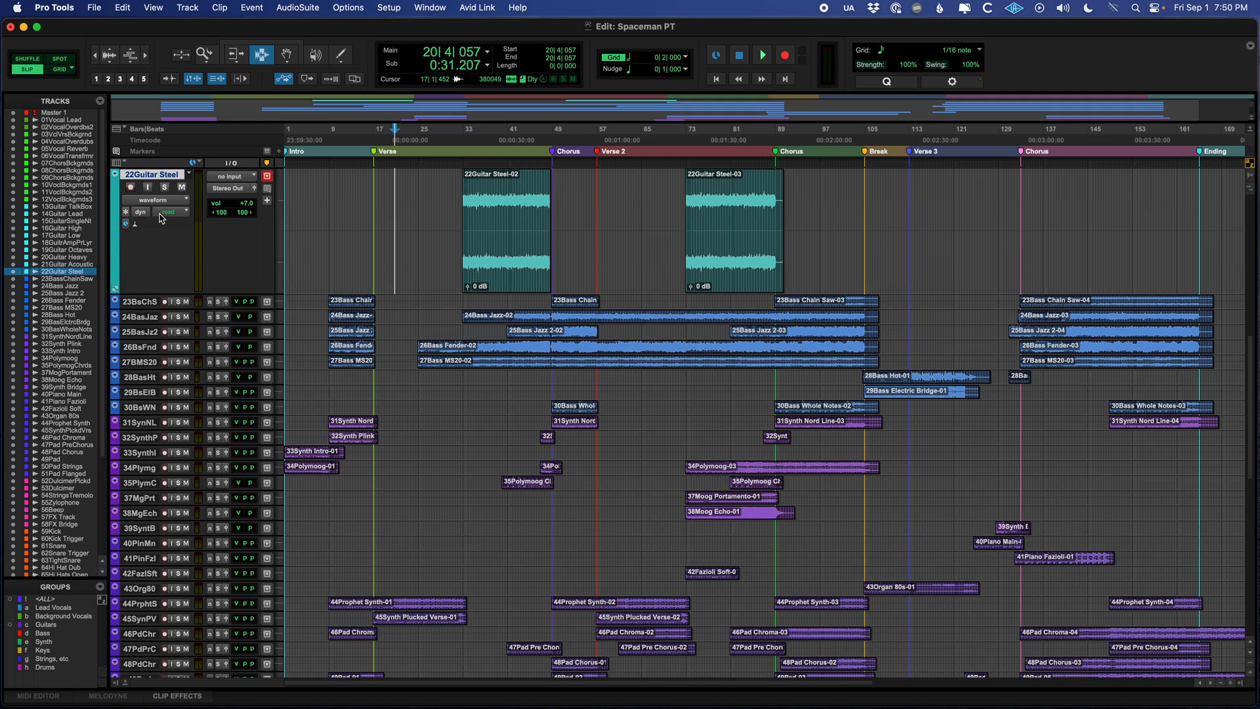
# Step: Scroll the track list and drag a time range across bass tracks 23-27 near the first verse
pyautogui.scroll(-3)
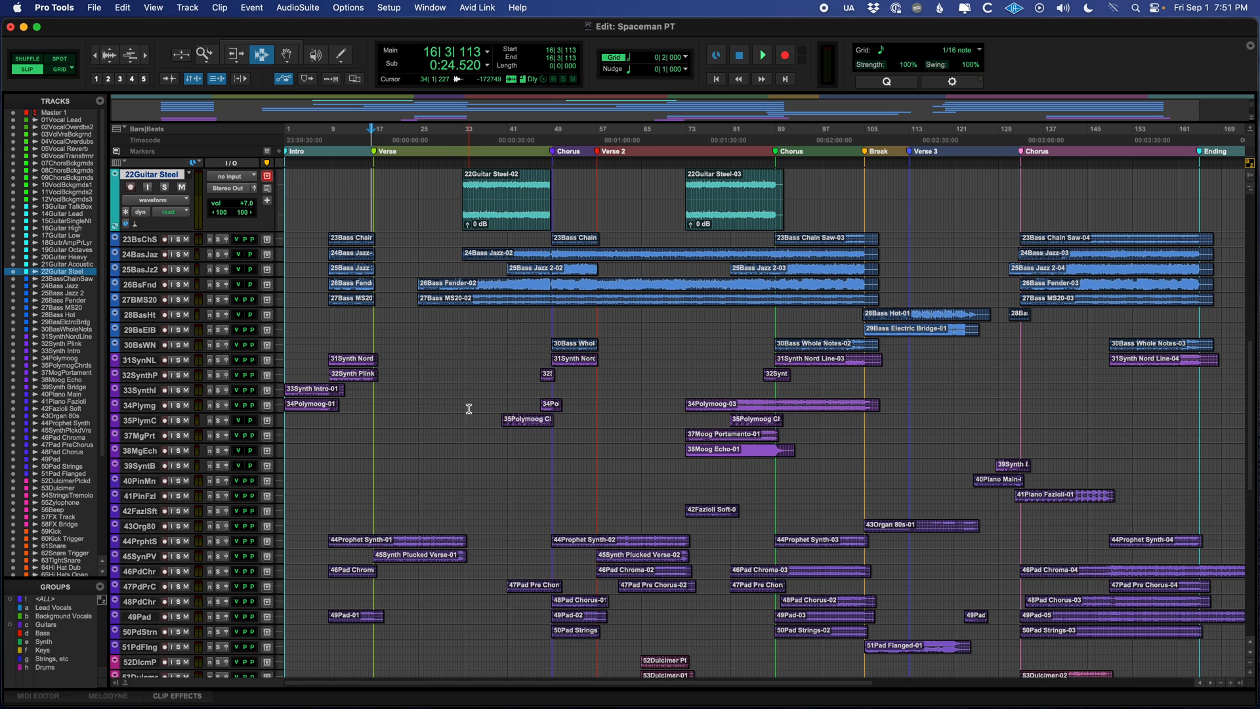
pyautogui.scroll(-3)
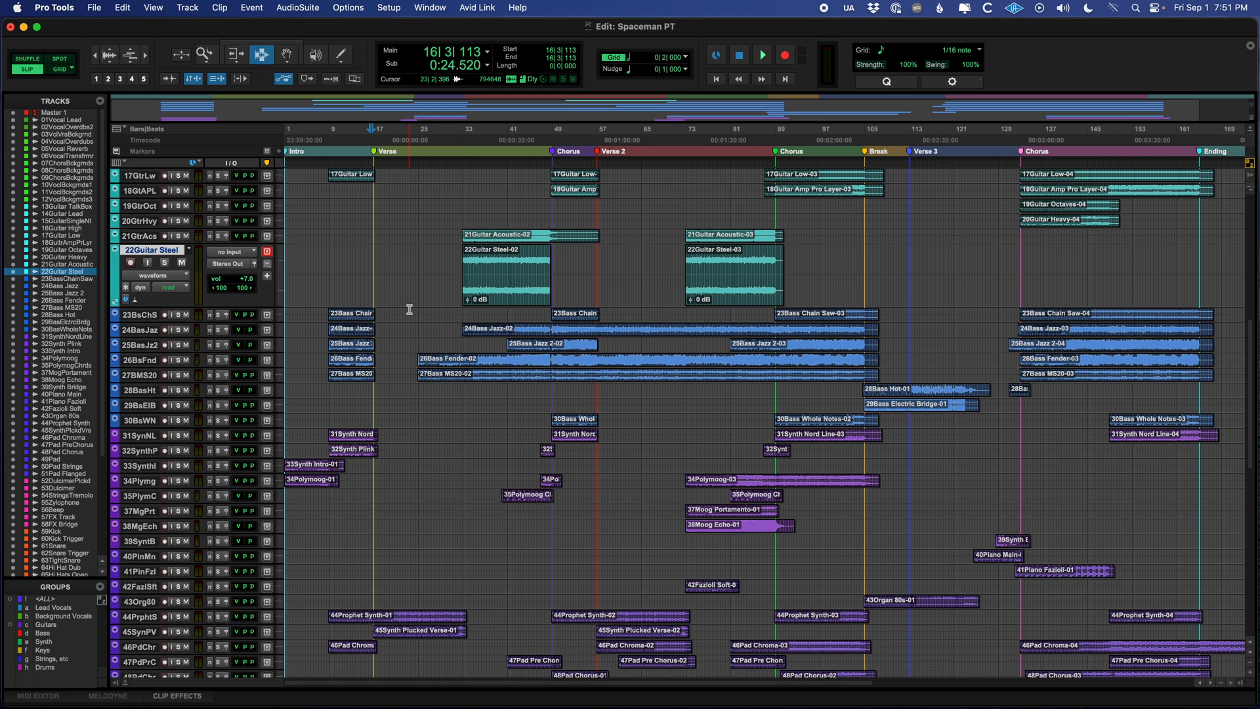
pyautogui.moveTo(408, 307); pyautogui.dragTo(659, 379)
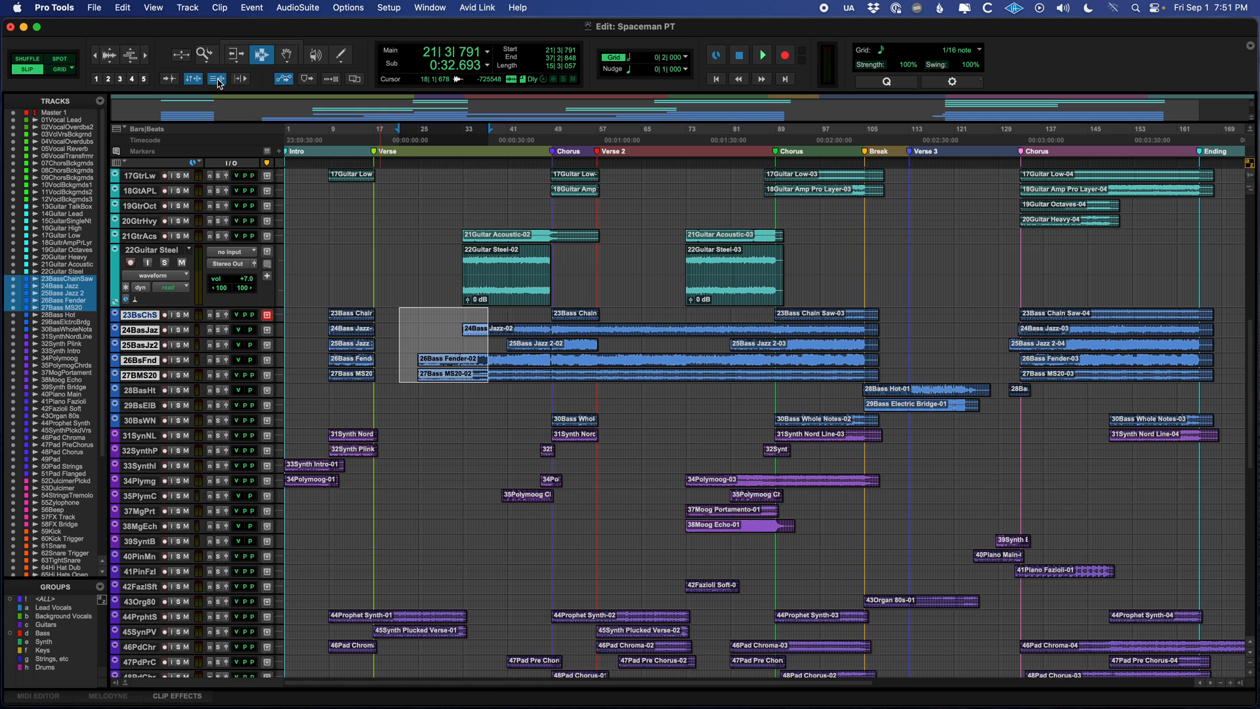
pyautogui.moveTo(216, 78)
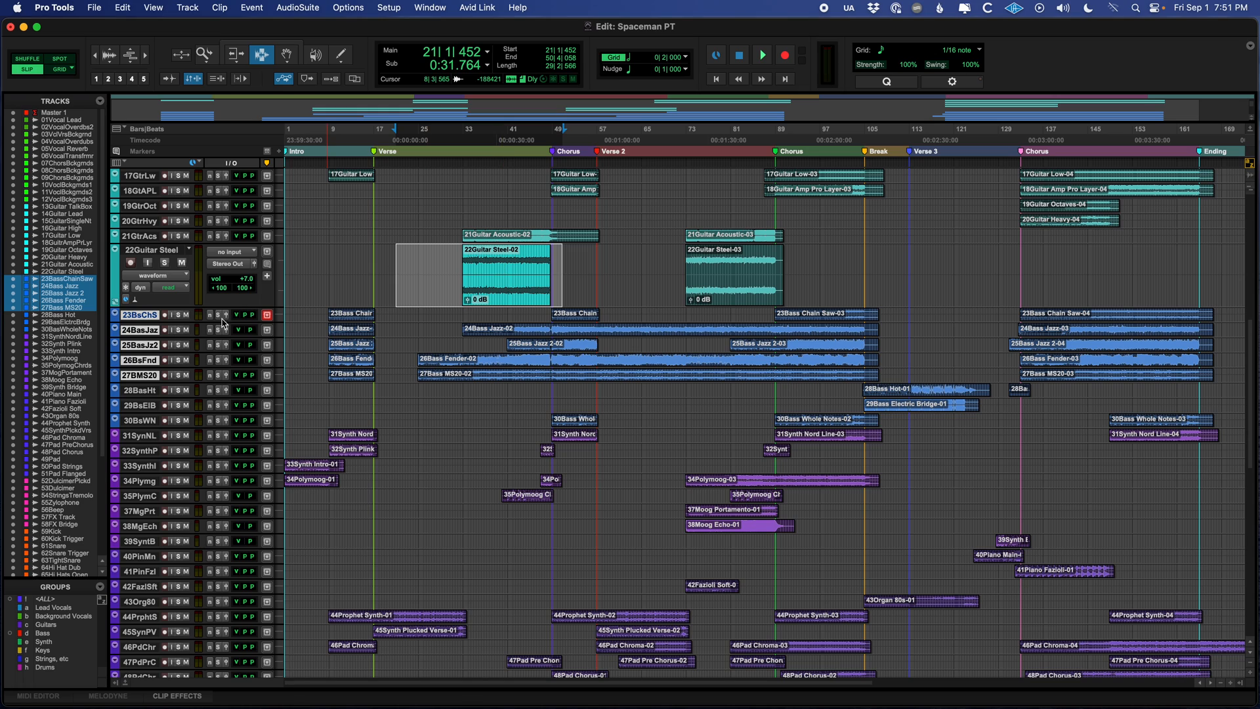
pyautogui.moveTo(261, 331)
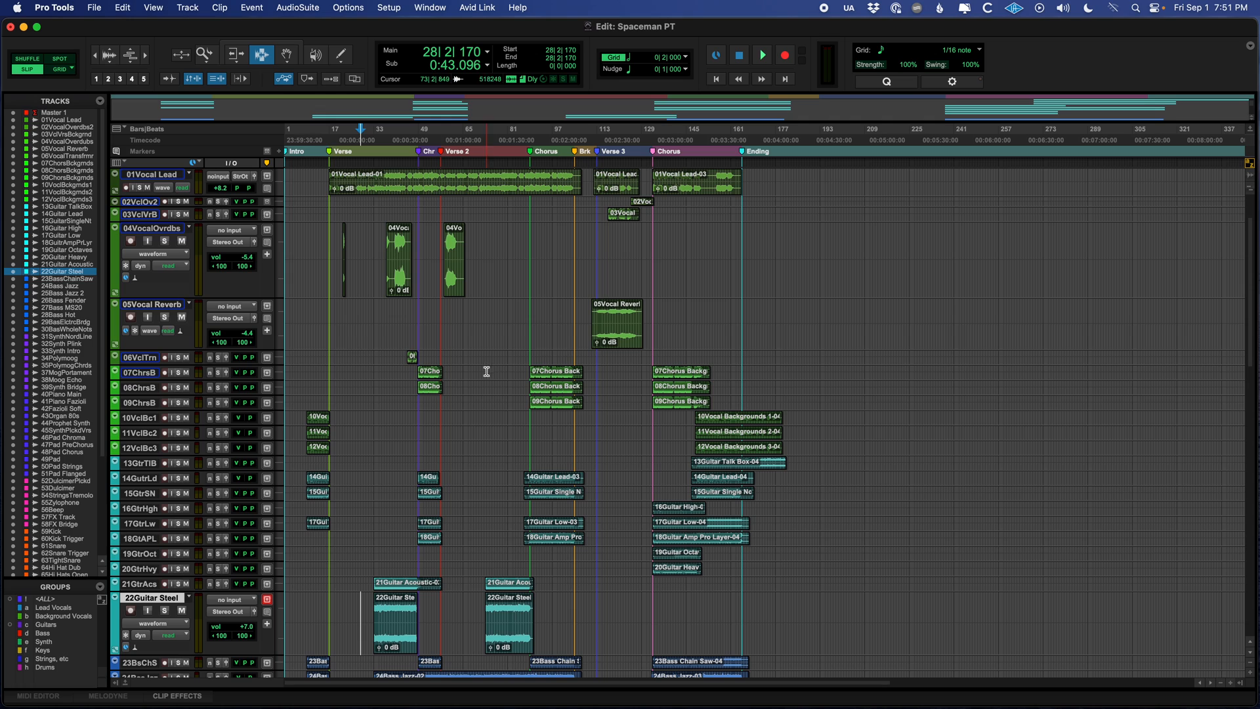
# Step: Place the playback cursor at the 04Vocal Overdubs clips around bar 37 and start playback
pyautogui.click(761, 55)
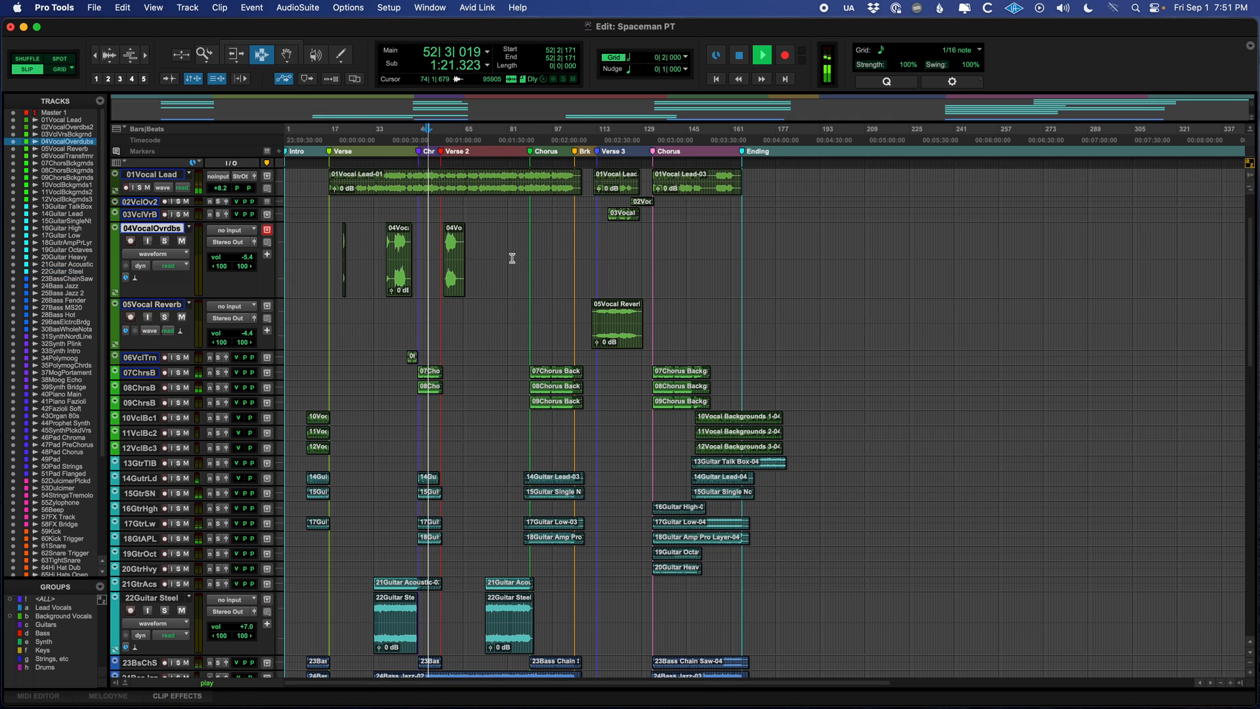
pyautogui.click(759, 55)
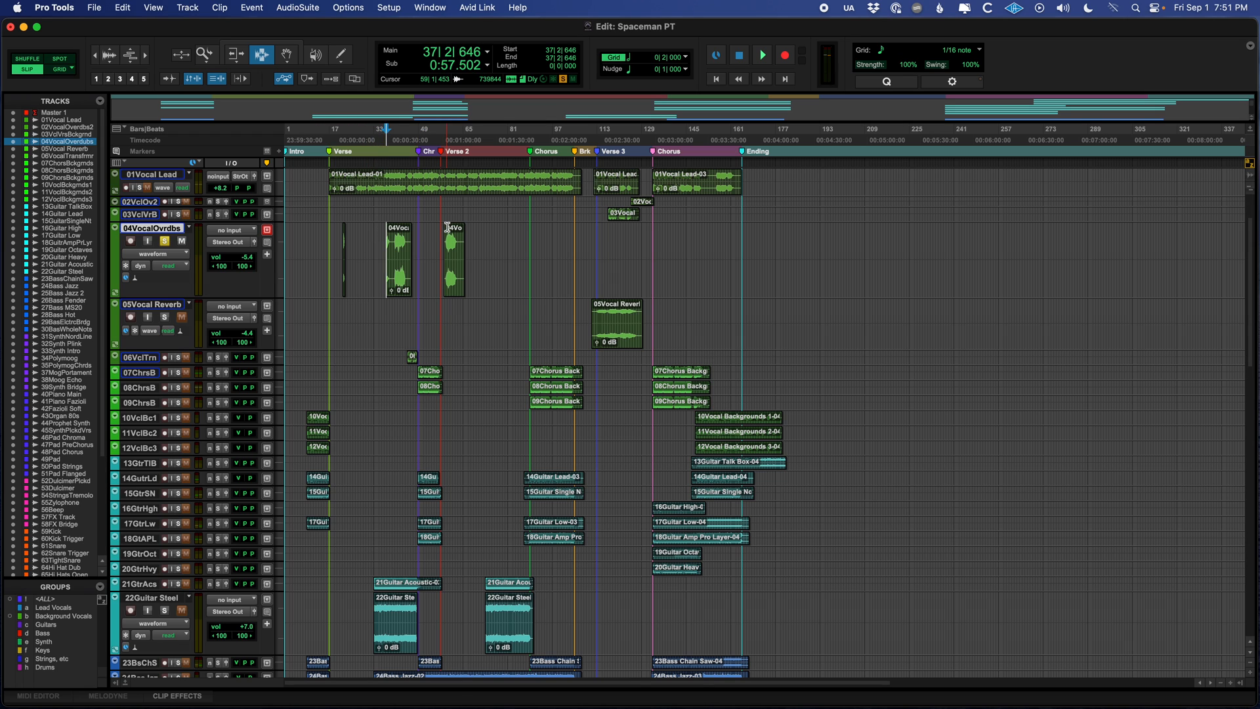